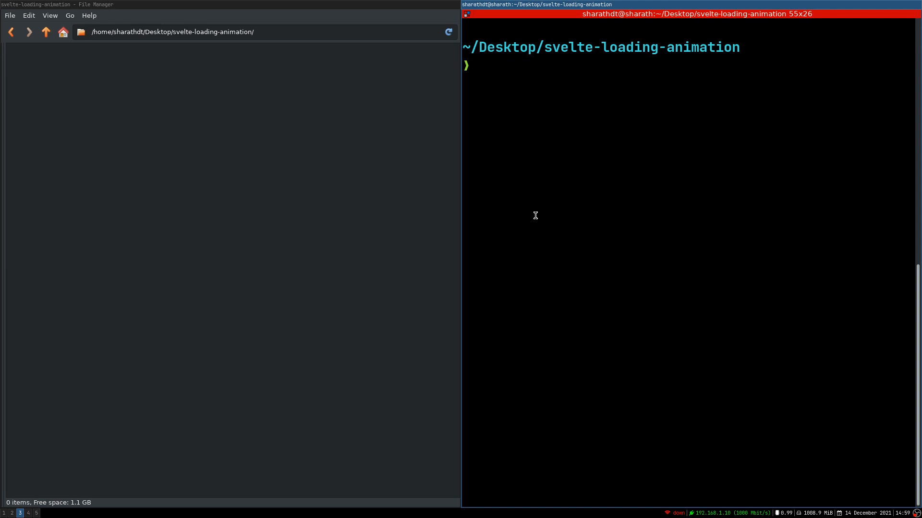
Step: Scaffold a skeleton SvelteKit project via npm init svelte@next without TypeScript, ESLint or Prettier, then clear
type("npm init svelte")
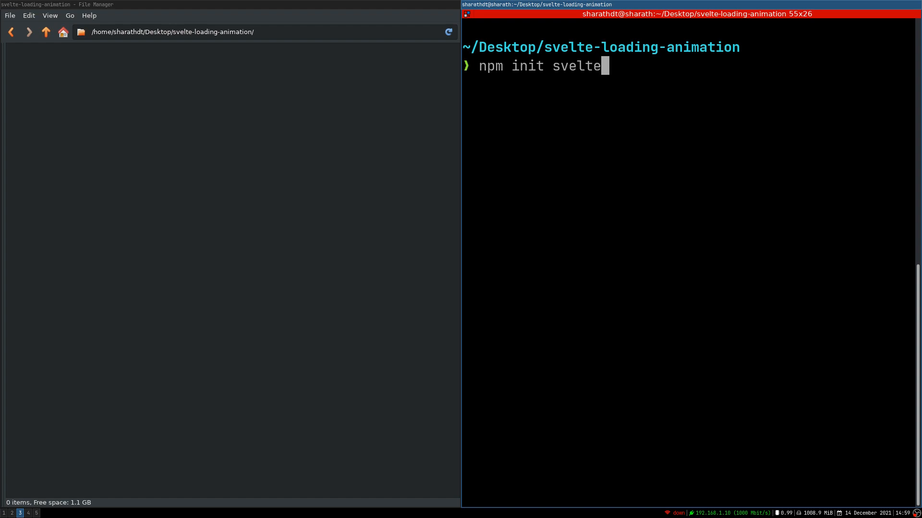
type("@next")
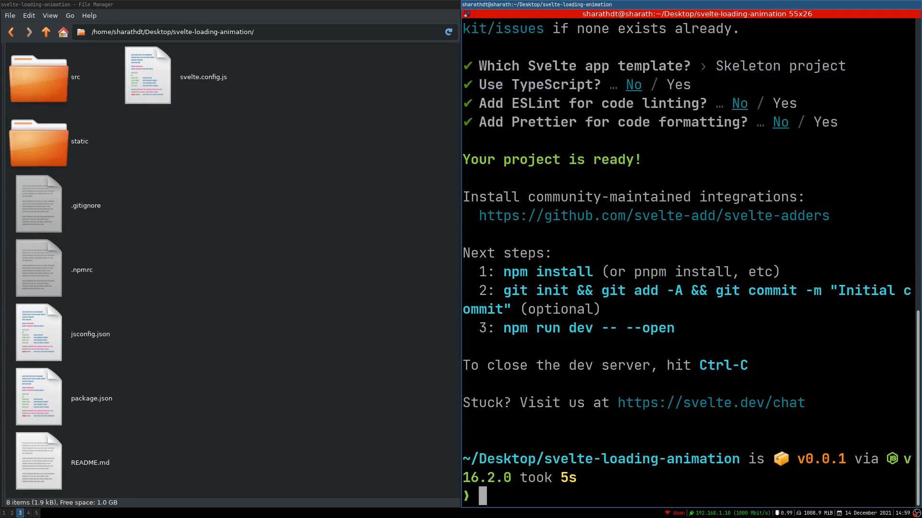
type("cl")
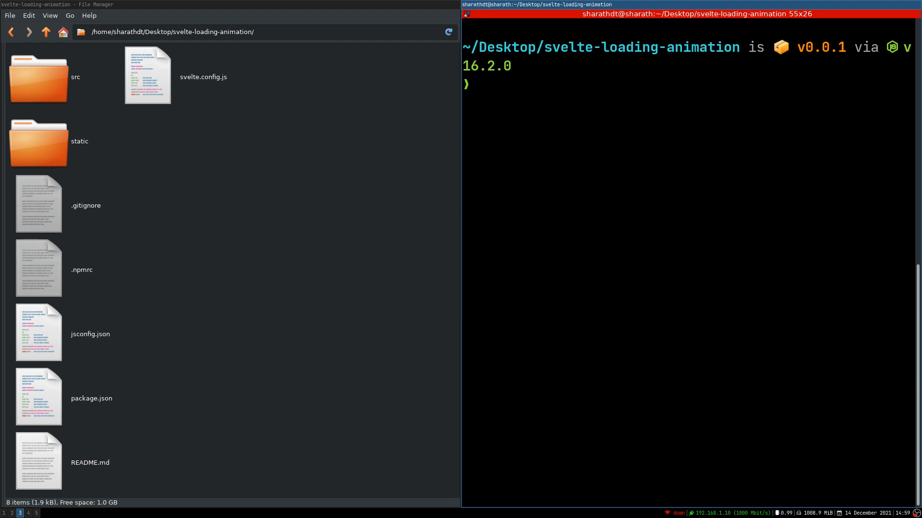
Step: Install dependencies with npm i and launch the dev server with npm run dev
type("npm i")
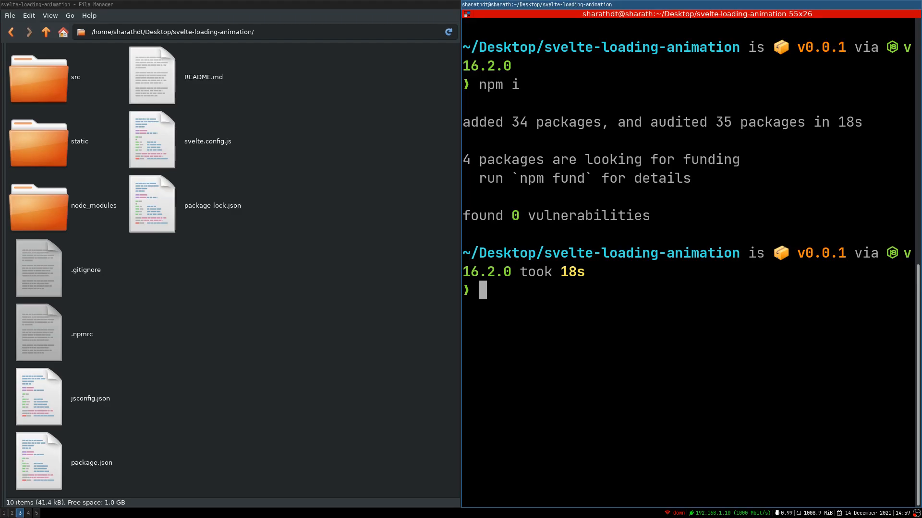
type("npm")
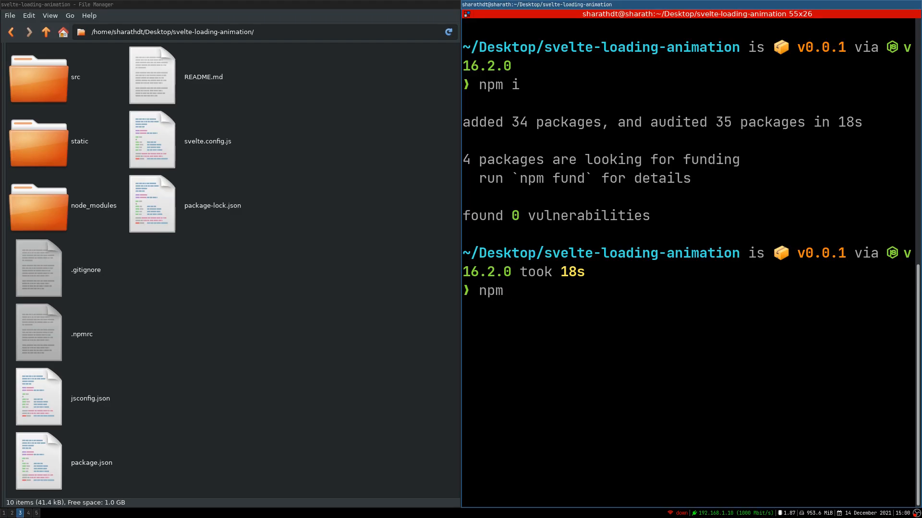
type("run dev")
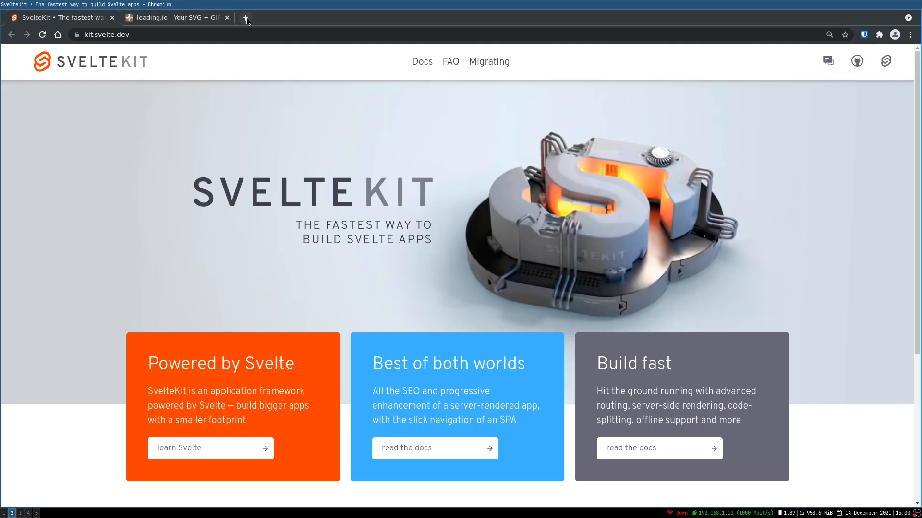
Step: Load localhost:3000 in a new browser tab and zoom in on the welcome page
left_click(247, 20)
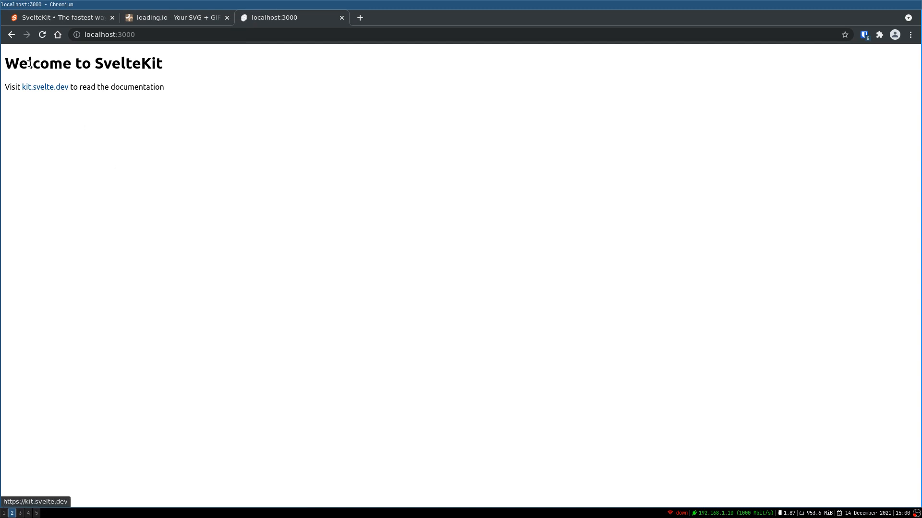
mouse_move(129, 85)
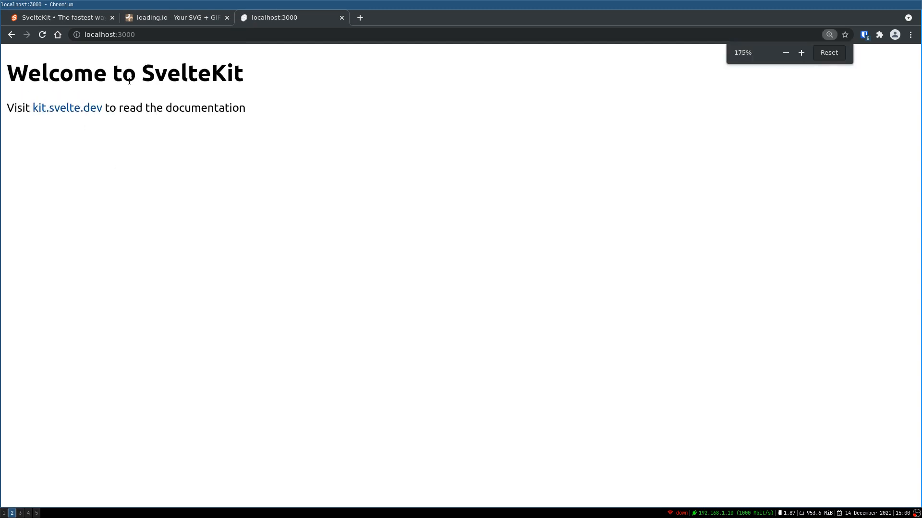
left_click(801, 53)
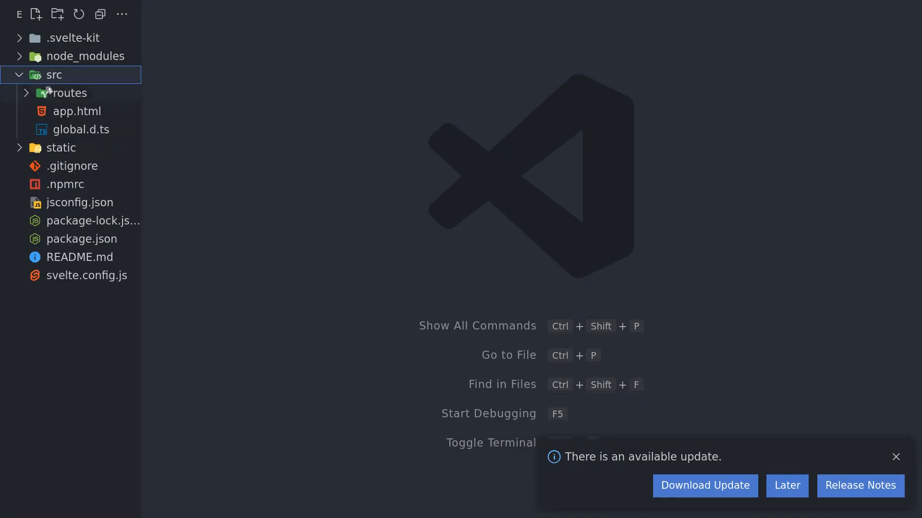
Step: Open src/routes/index.svelte from the Explorer and dismiss the update notification
left_click(70, 93)
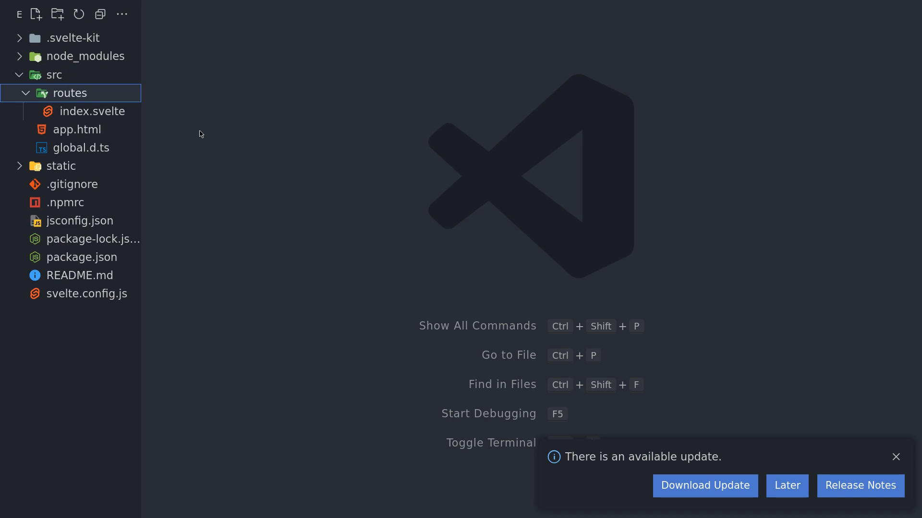
mouse_move(183, 190)
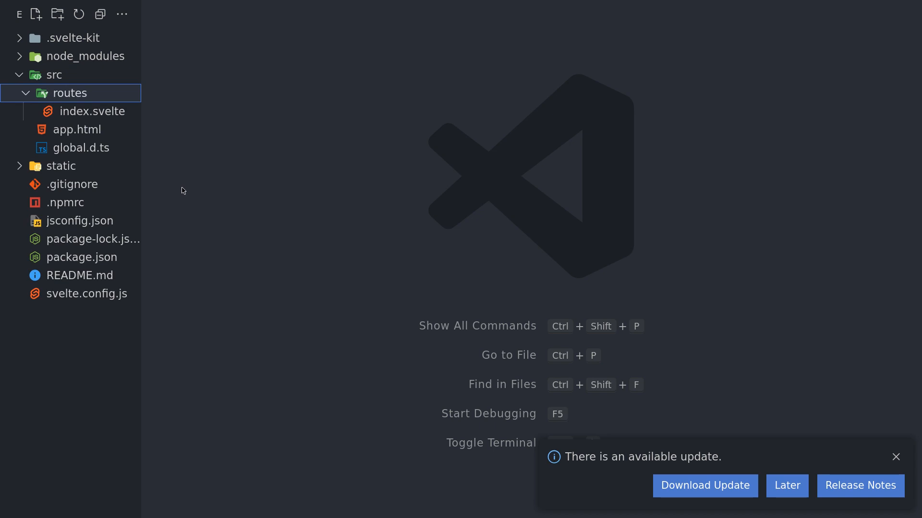
mouse_move(165, 159)
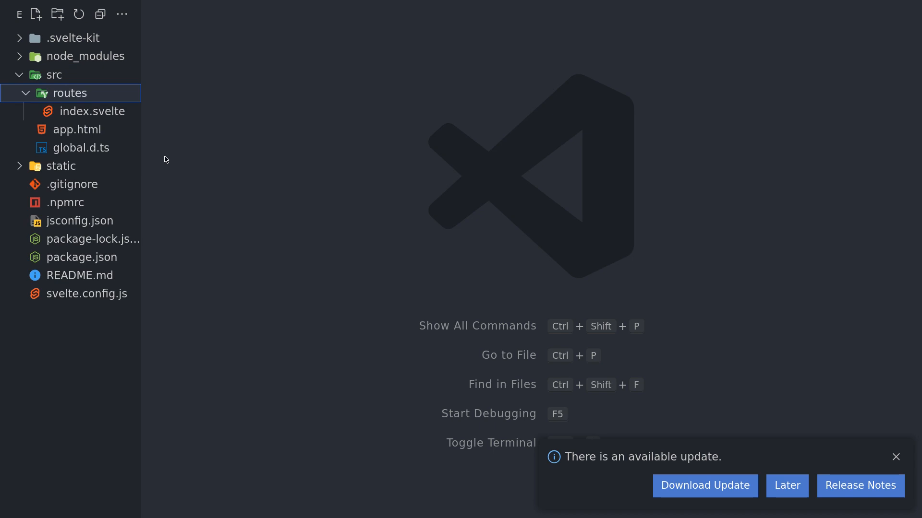
mouse_move(92, 113)
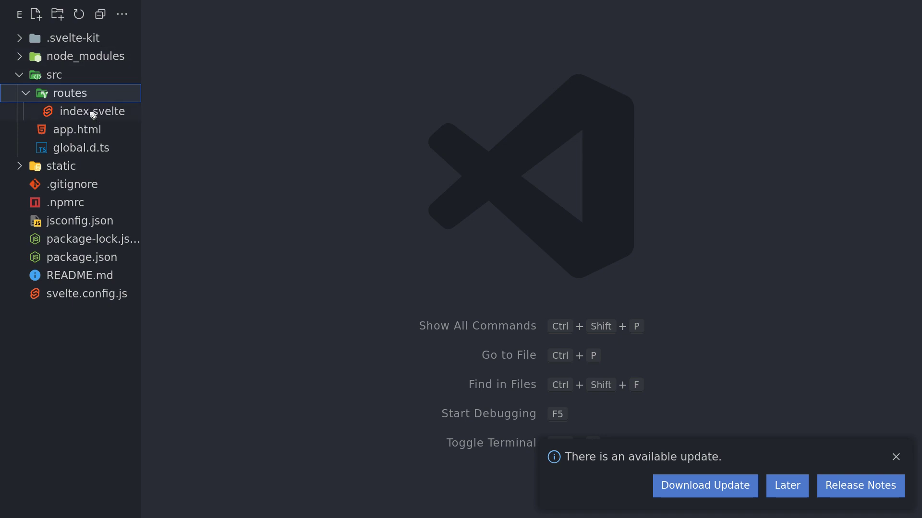
double_click(91, 111)
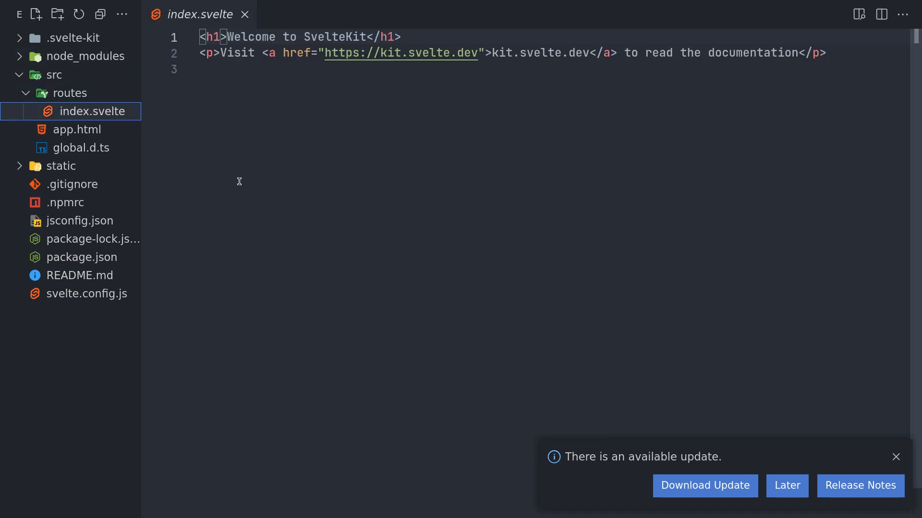
mouse_move(204, 130)
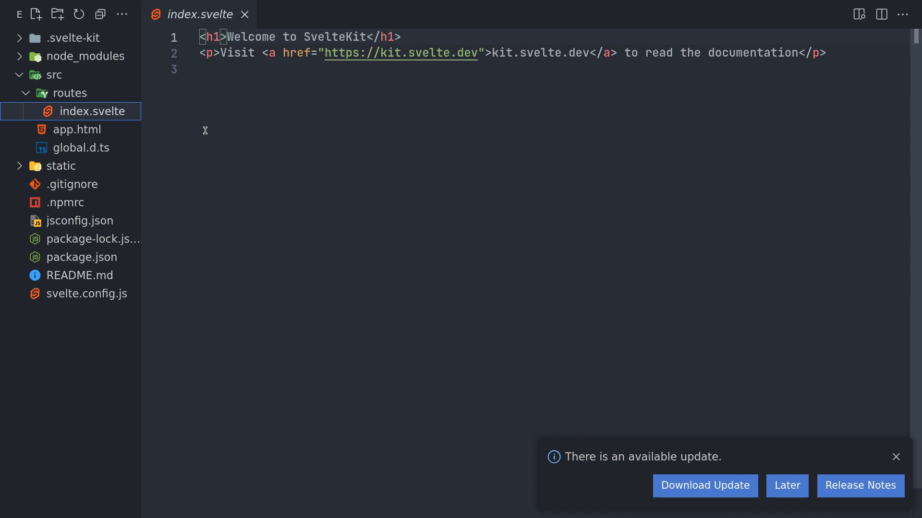
left_click(895, 457)
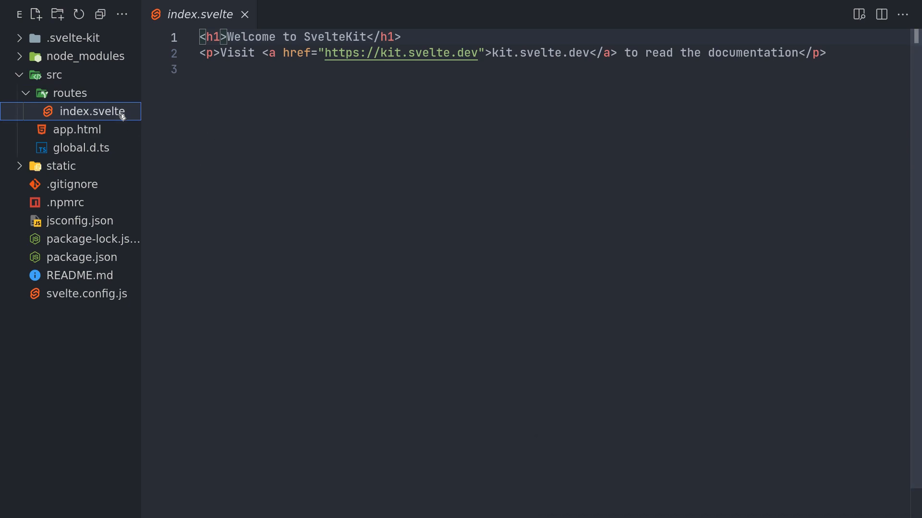
Step: Create a new file __layout.svelte inside src/routes
right_click(70, 93)
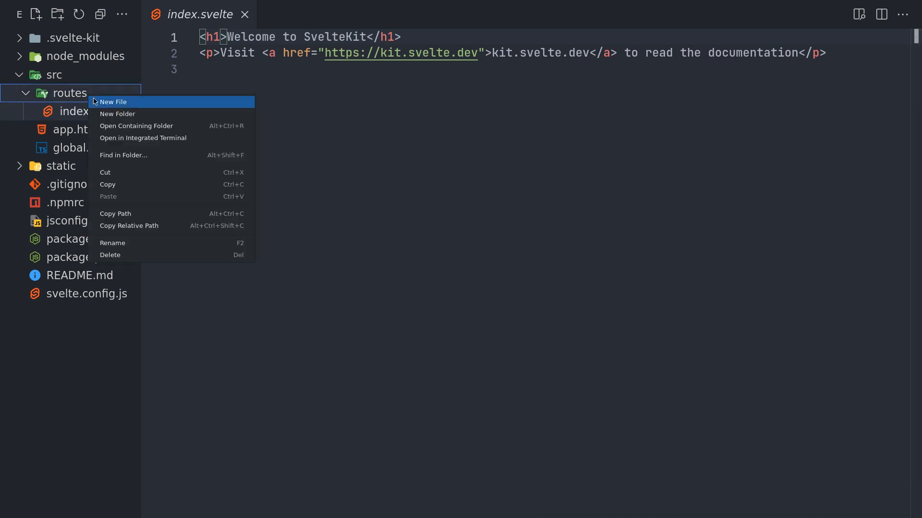
left_click(112, 102)
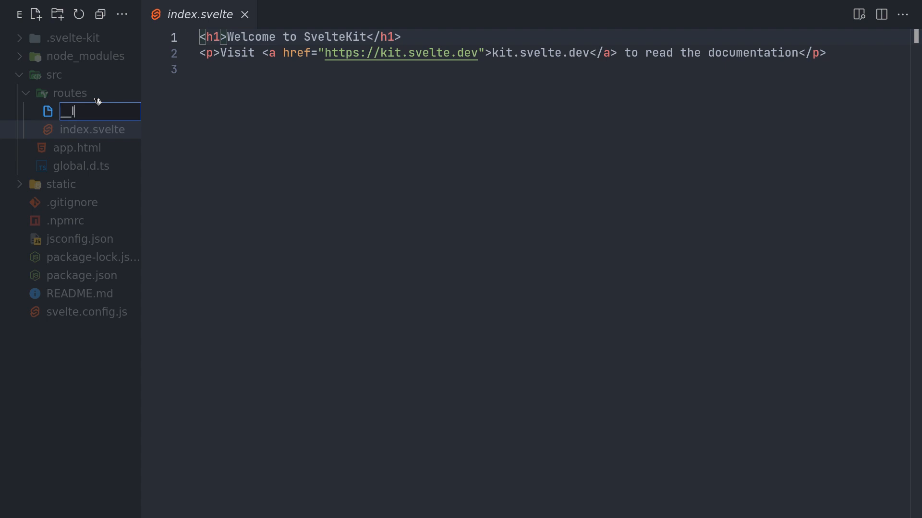
type("_layout.svelte")
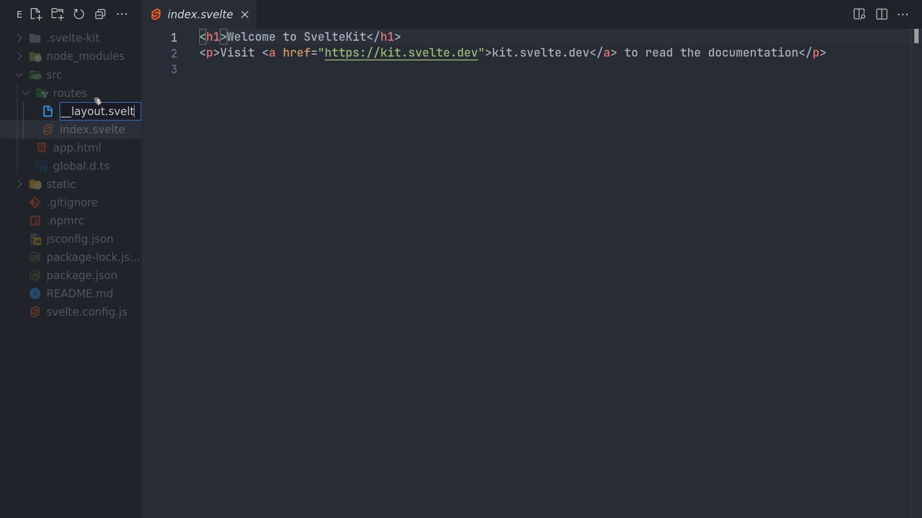
key("Enter")
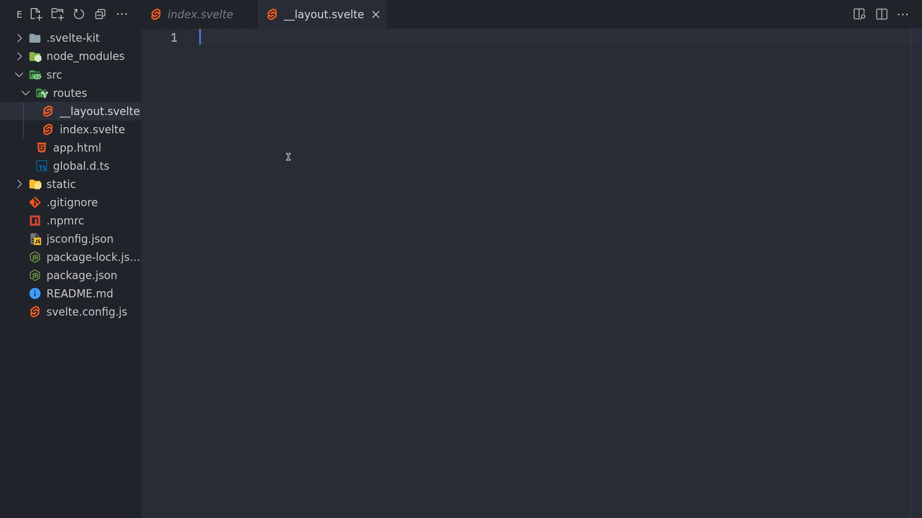
Step: Add <slot /> with a Loading... div above it, save, and check the browser
type("<slot")
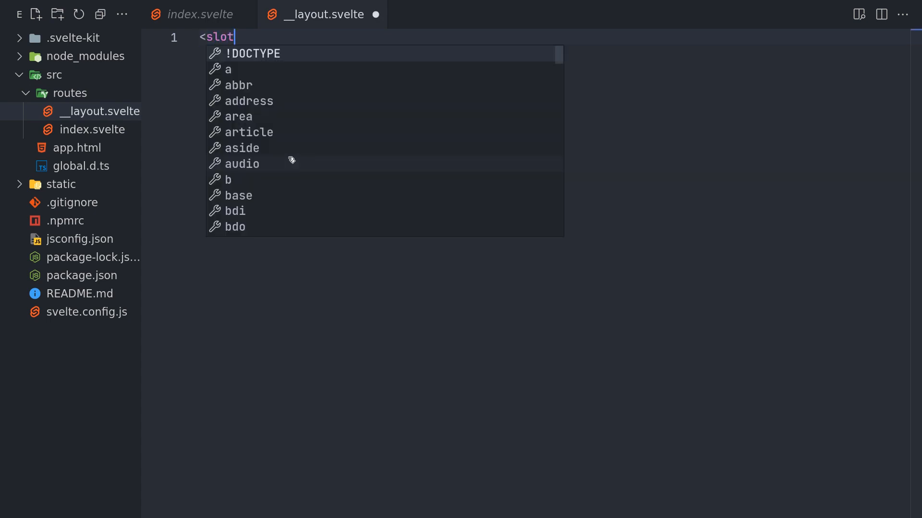
type("/>")
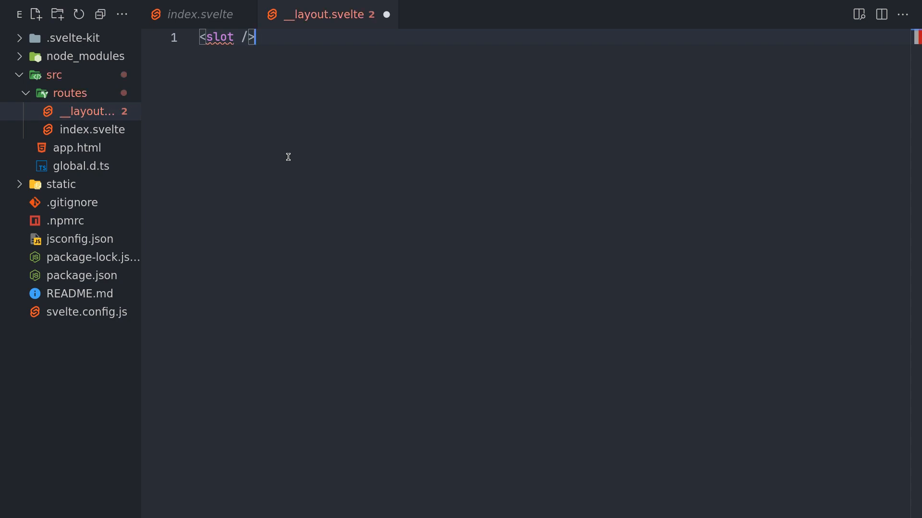
key("Ctrl+s")
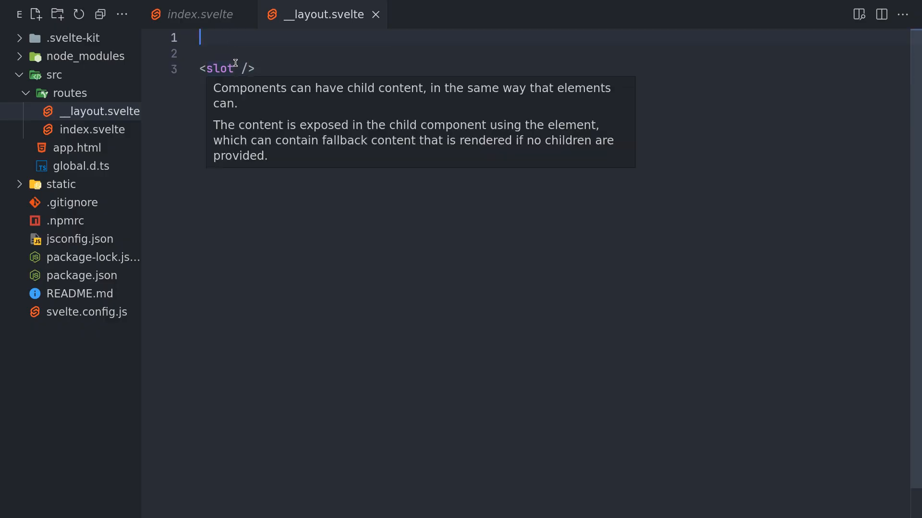
type("di")
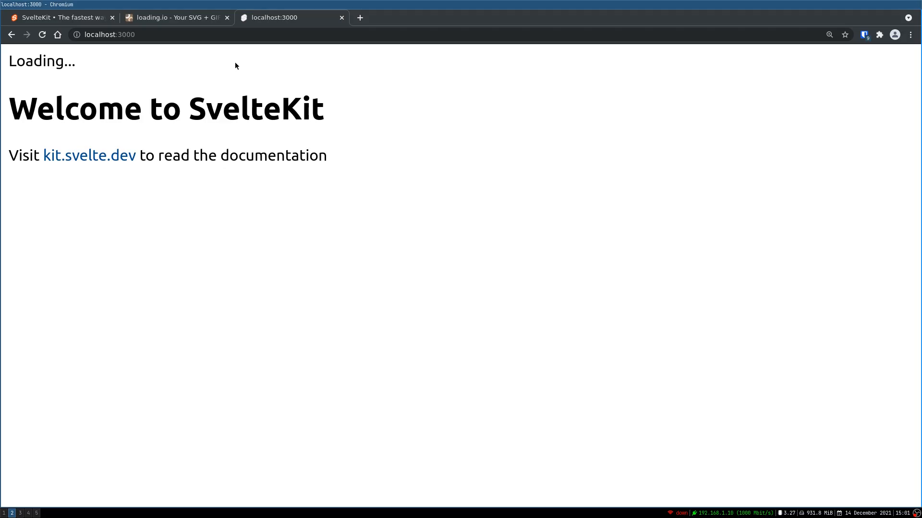
double_click(41, 61)
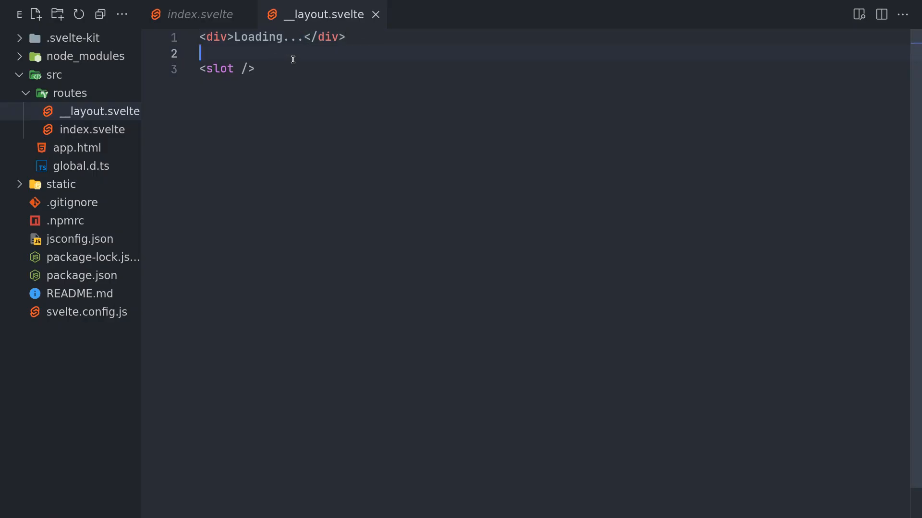
Step: Give the Loading... div the class loader
key("Backspace")
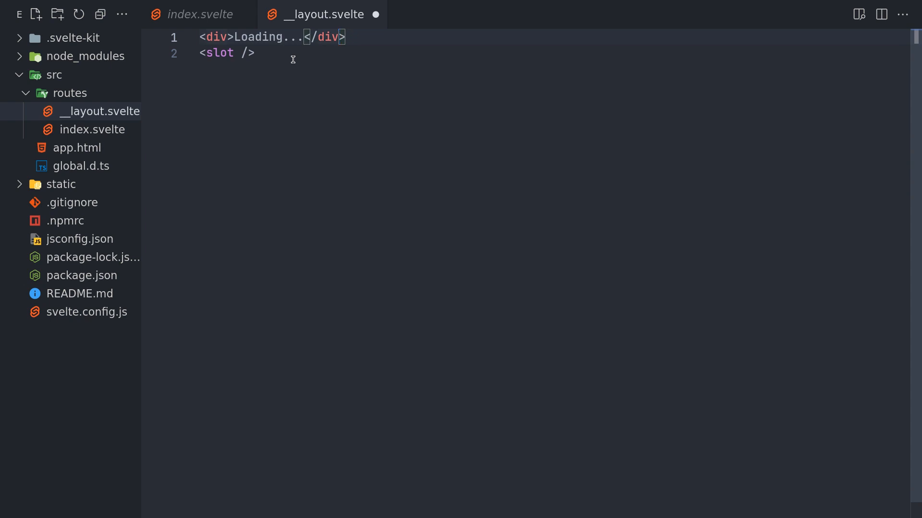
type("cl")
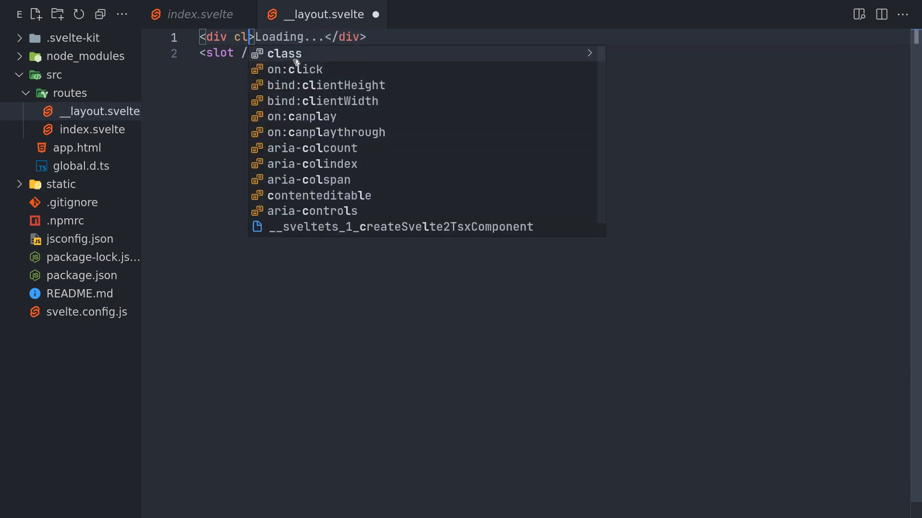
key("Tab")
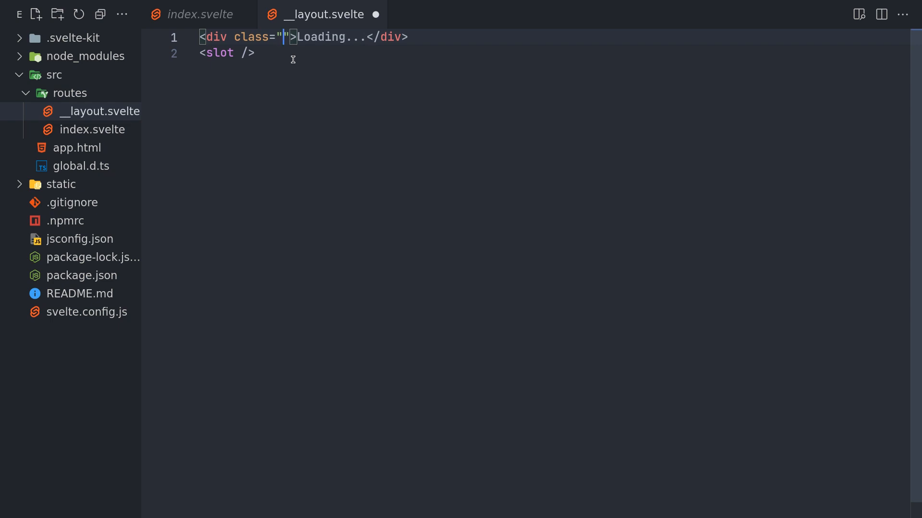
type("loader")
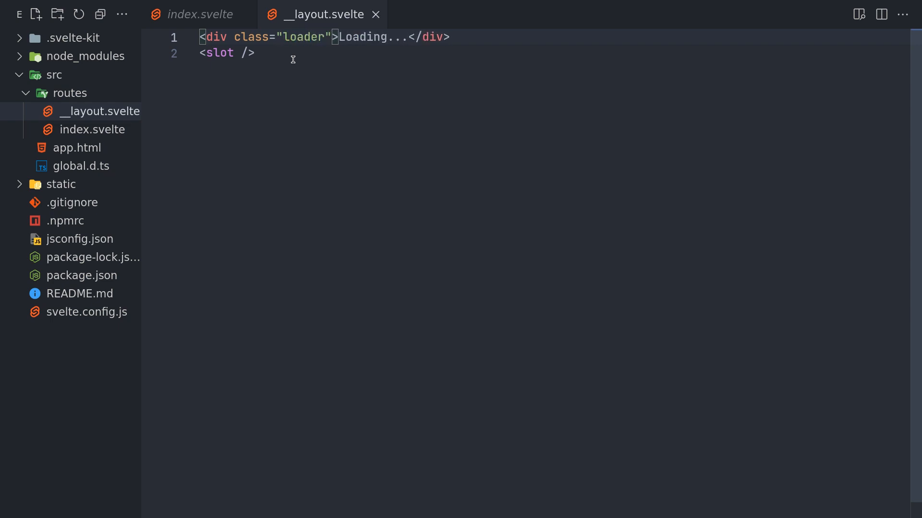
key("Enter")
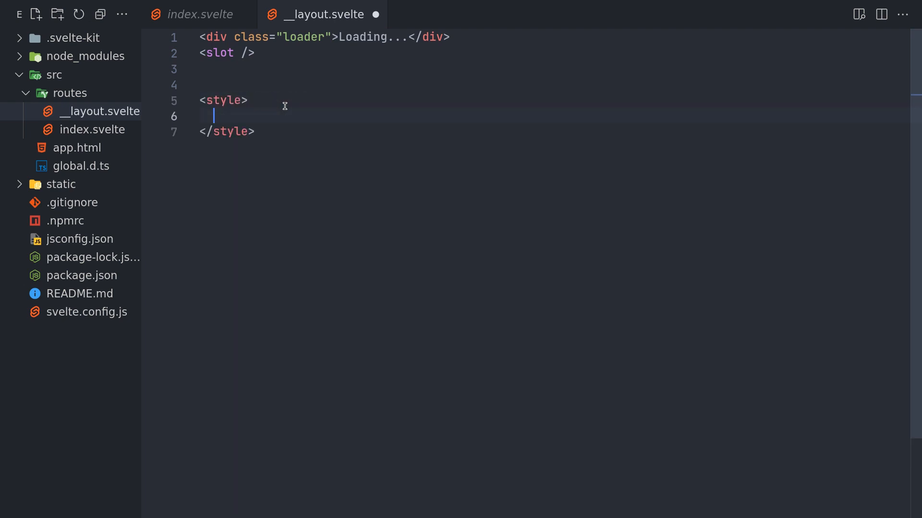
Step: Add a .loader rule with position: fixed and top, right, bottom and left all 0
type(".laod")
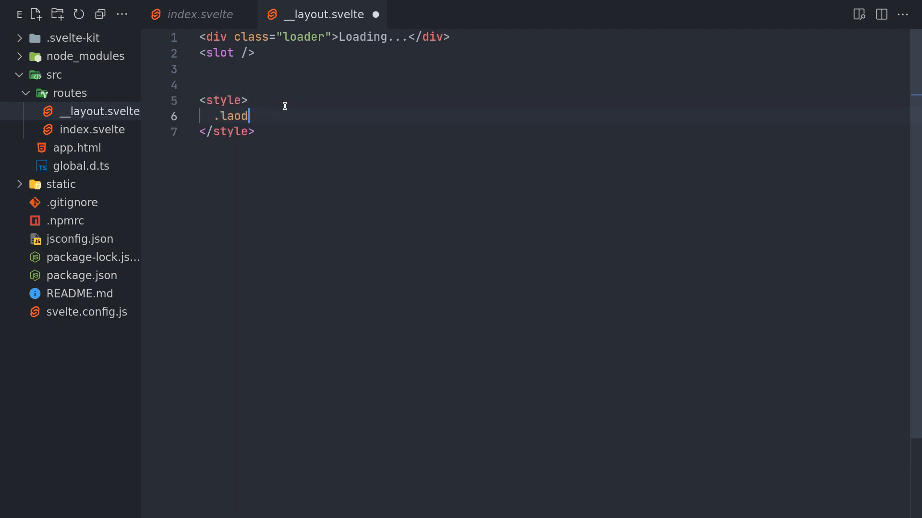
type("e")
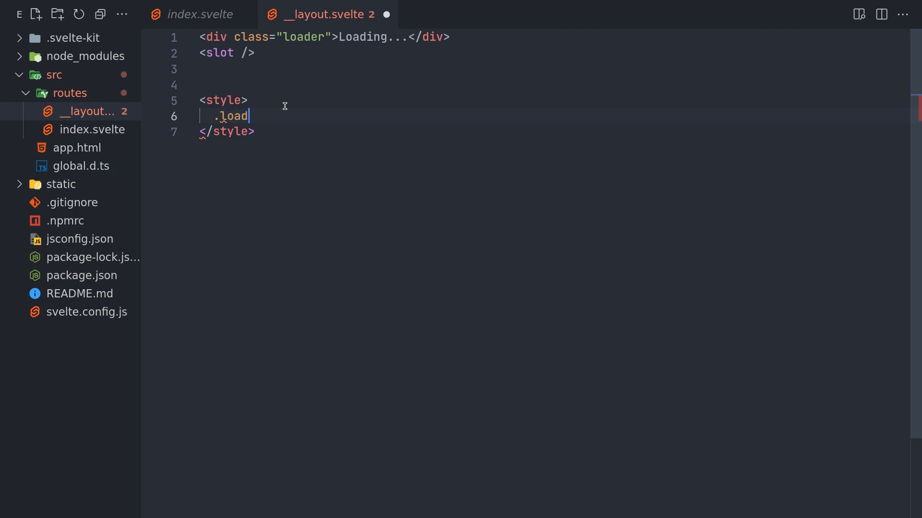
type("er {")
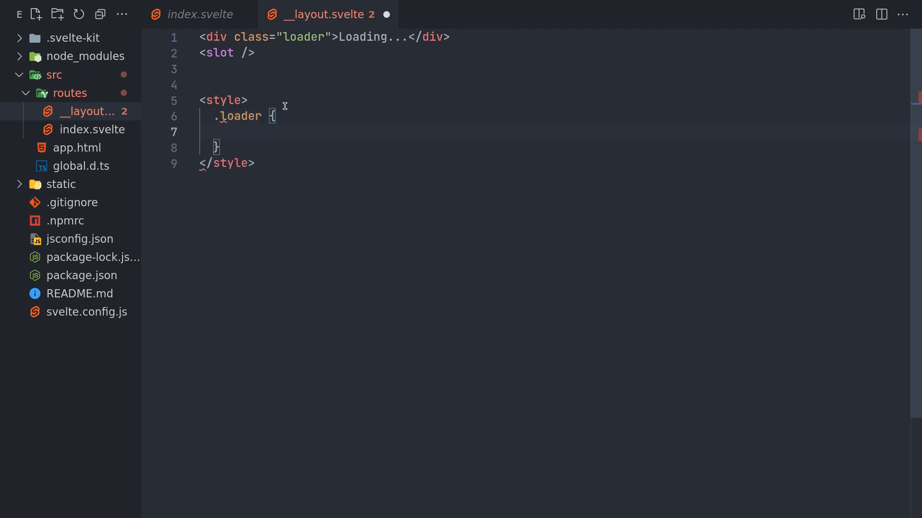
type("post")
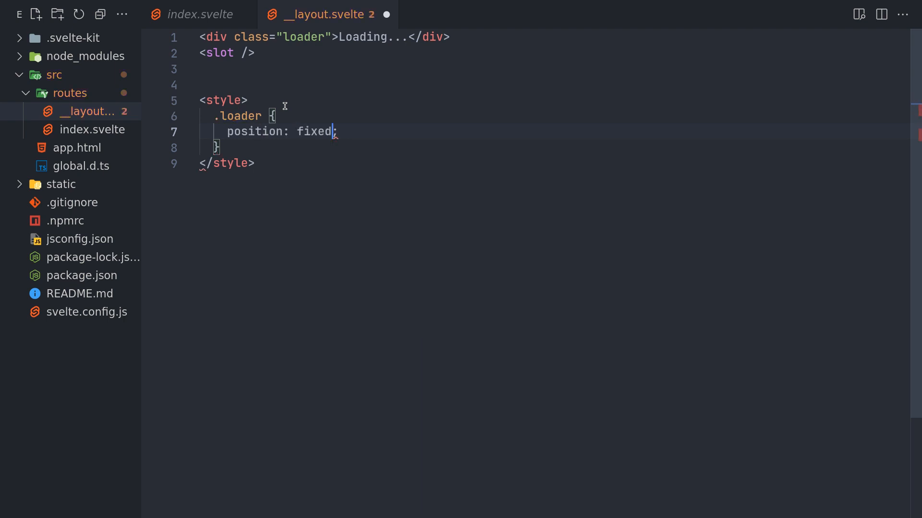
key("Enter")
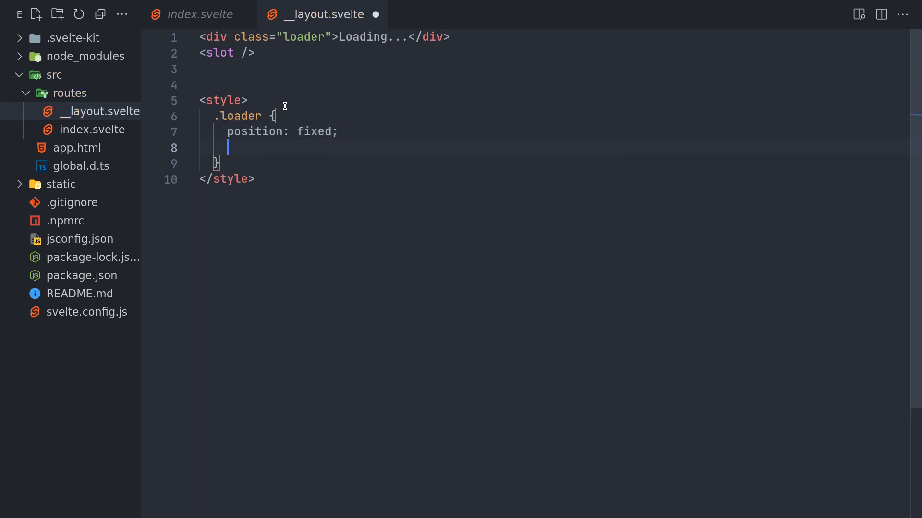
type("top: 0;")
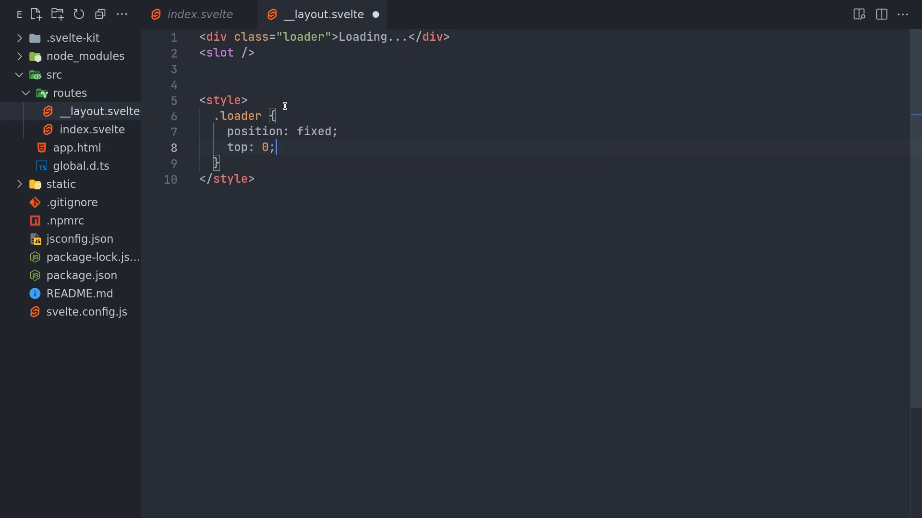
type("right:")
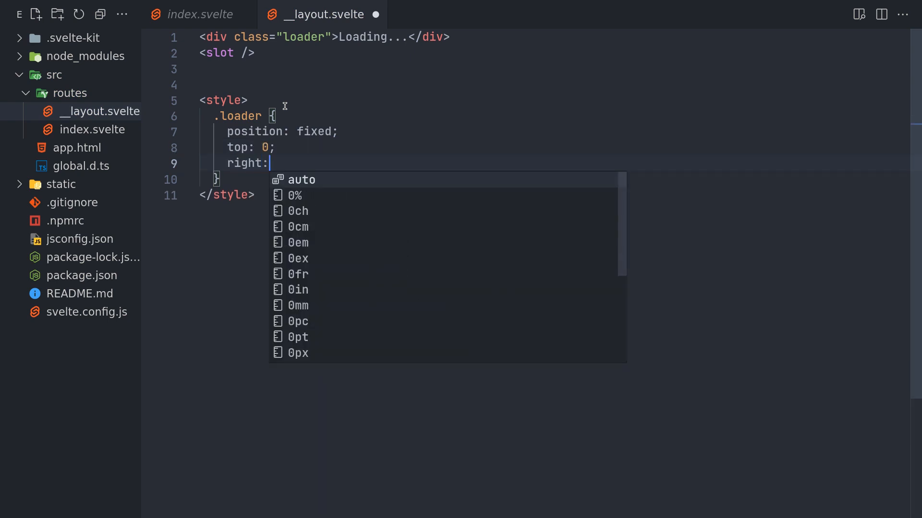
type("0;")
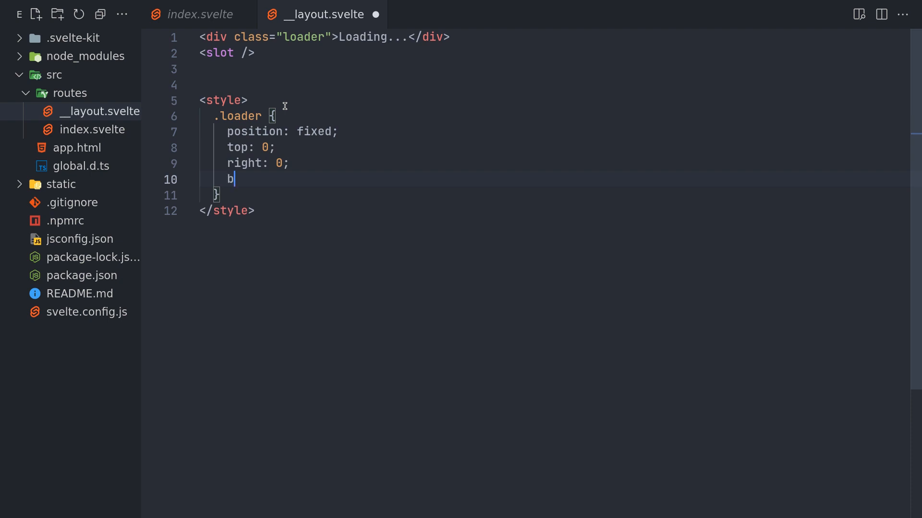
type("ottom: 0;")
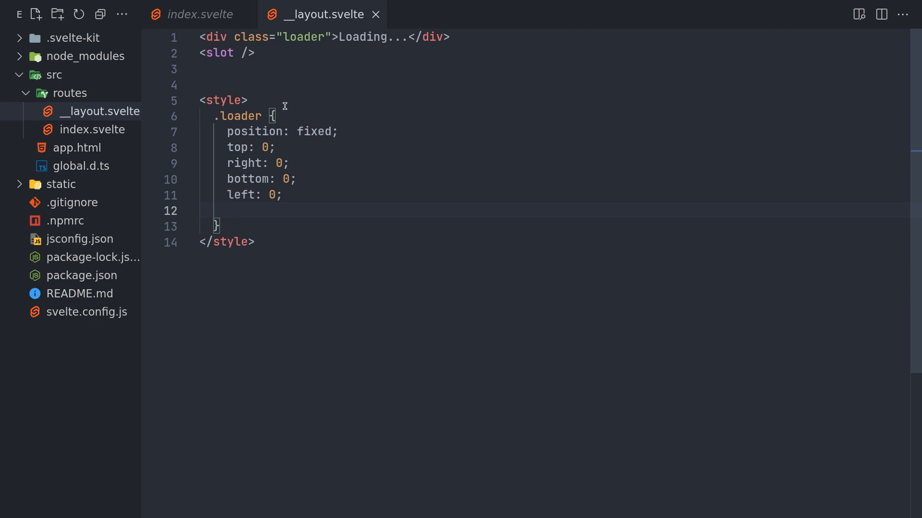
Step: Centre the loader with display: grid, place-items: center, white background and z-index 9999
type("displa")
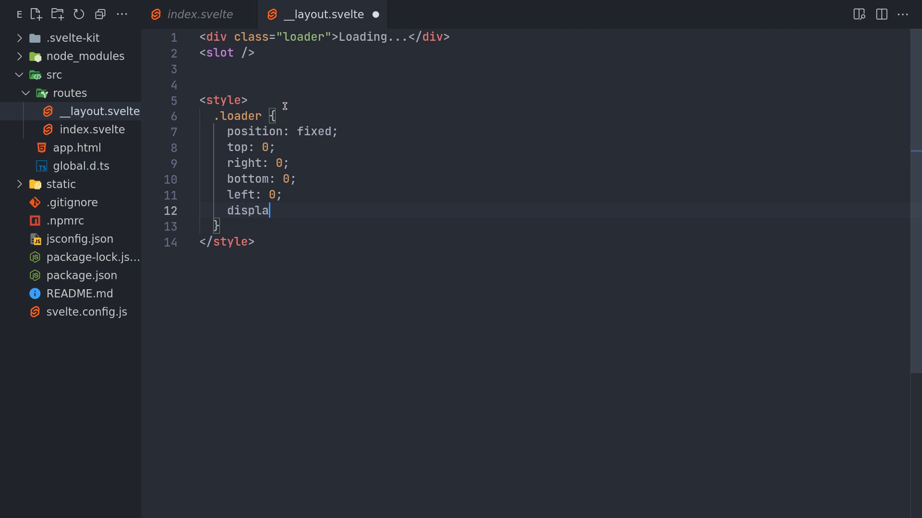
type("y: grid;")
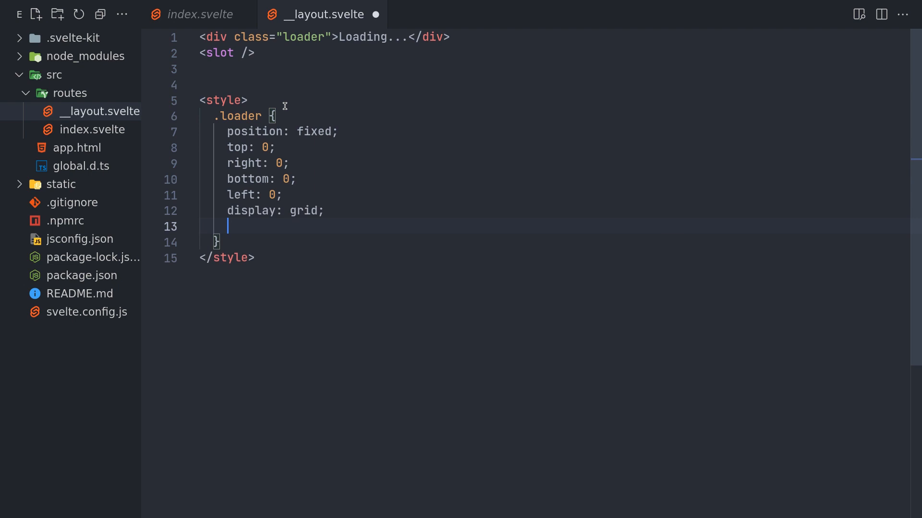
type("place-items: ;")
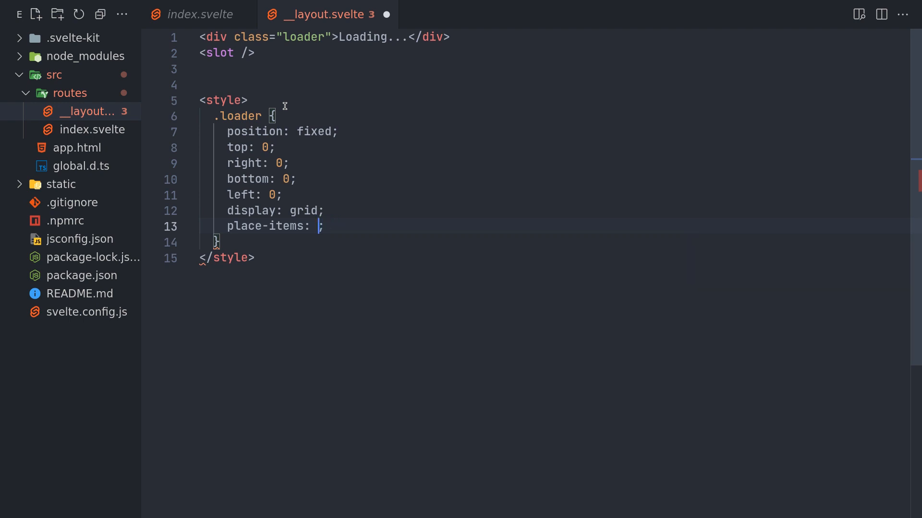
type("center")
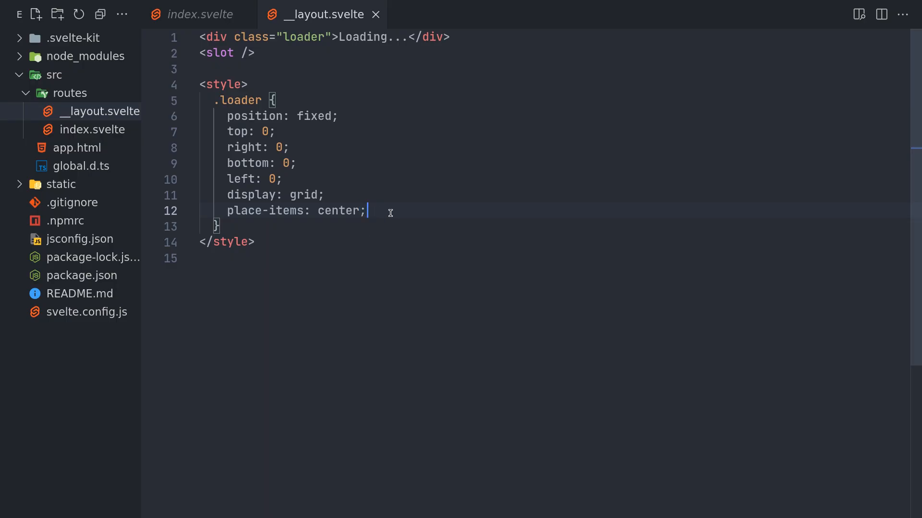
type("back")
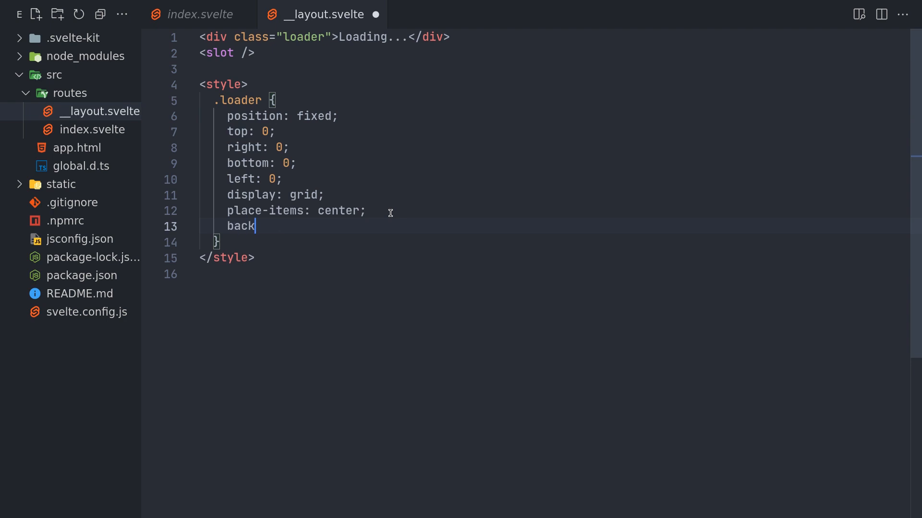
type("ground-color: white;")
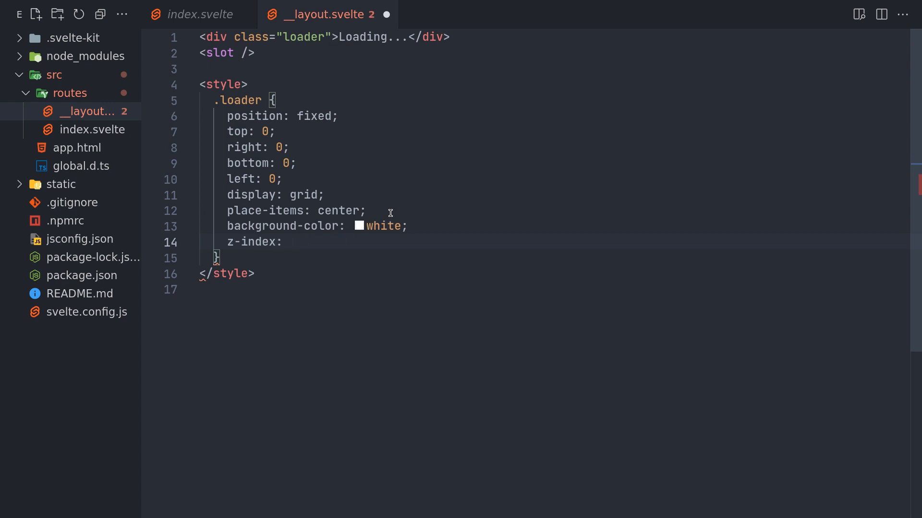
type("9999")
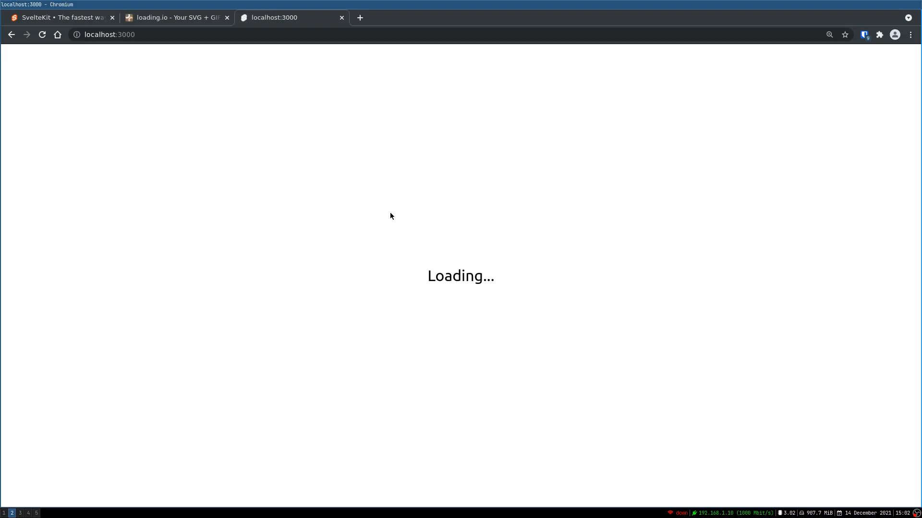
mouse_move(309, 263)
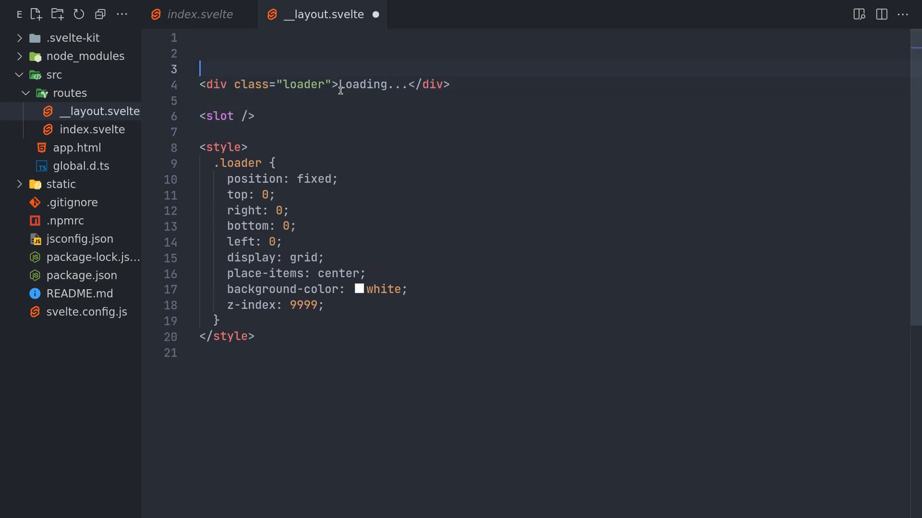
Step: Add a script importing onMount from "svelte" and declaring let isPageLoaded = false
type("script>")
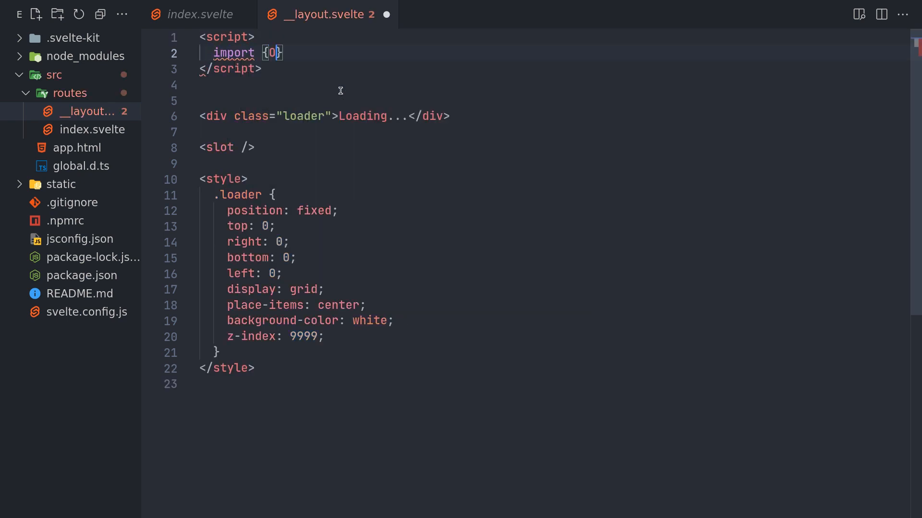
type("onMount")
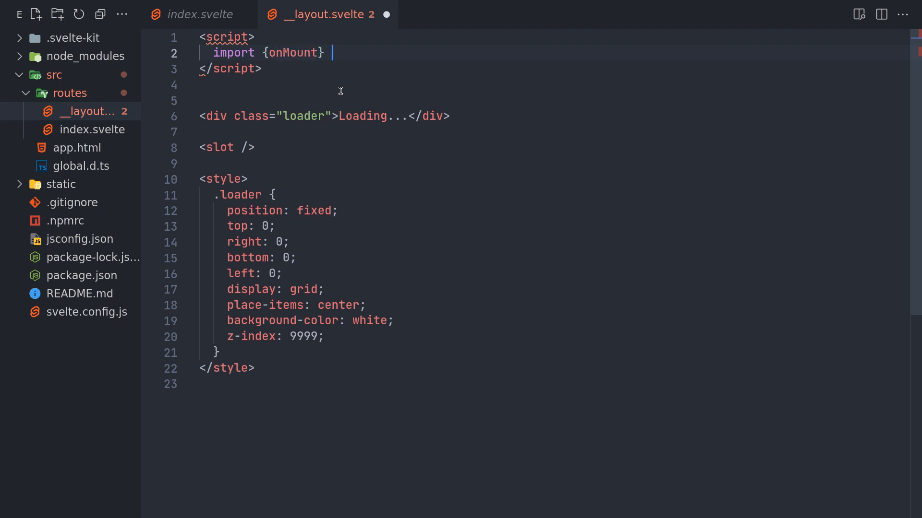
type("from \"svelte\"")
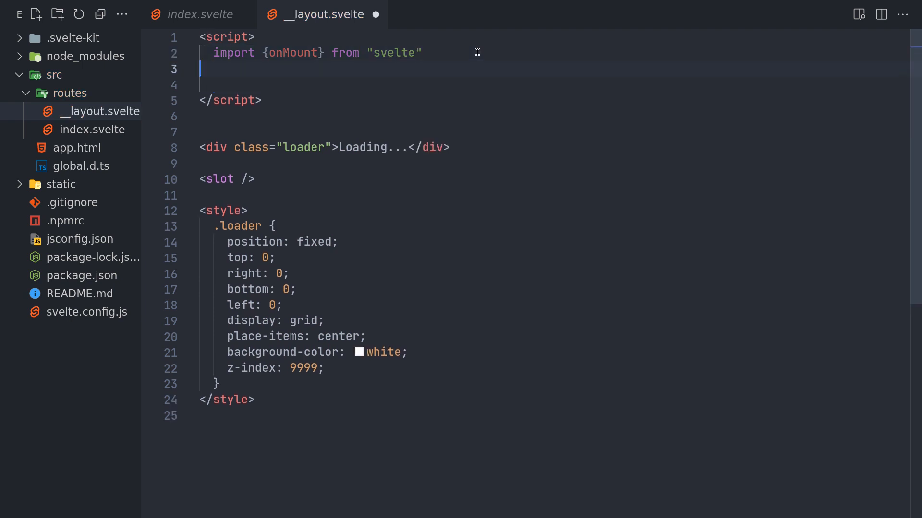
key("Enter")
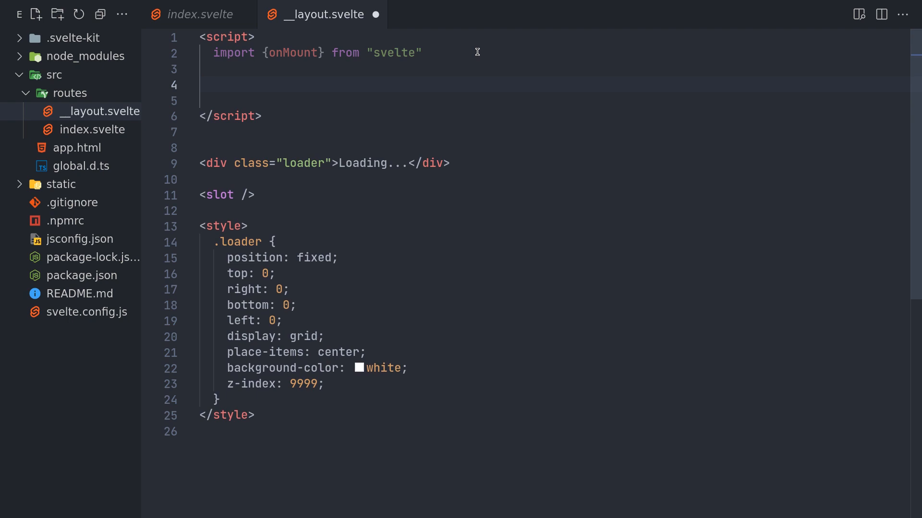
type("let is")
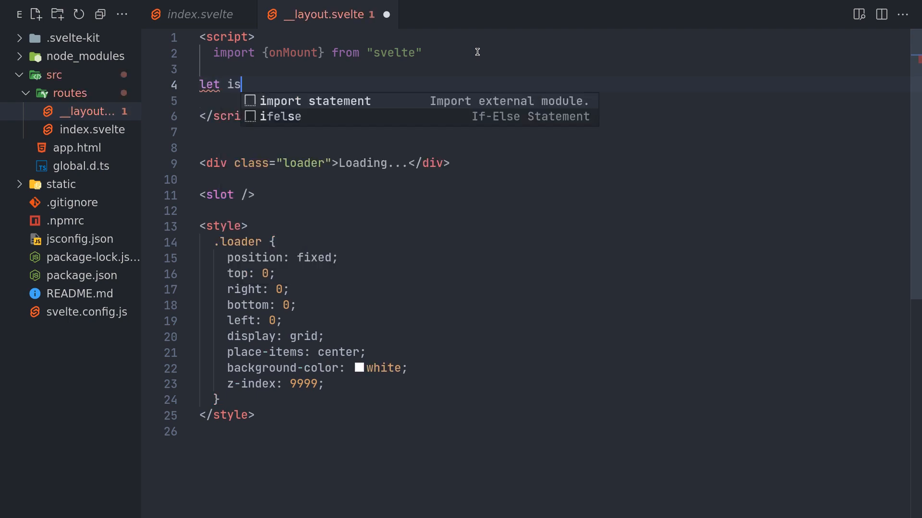
type("PageLo")
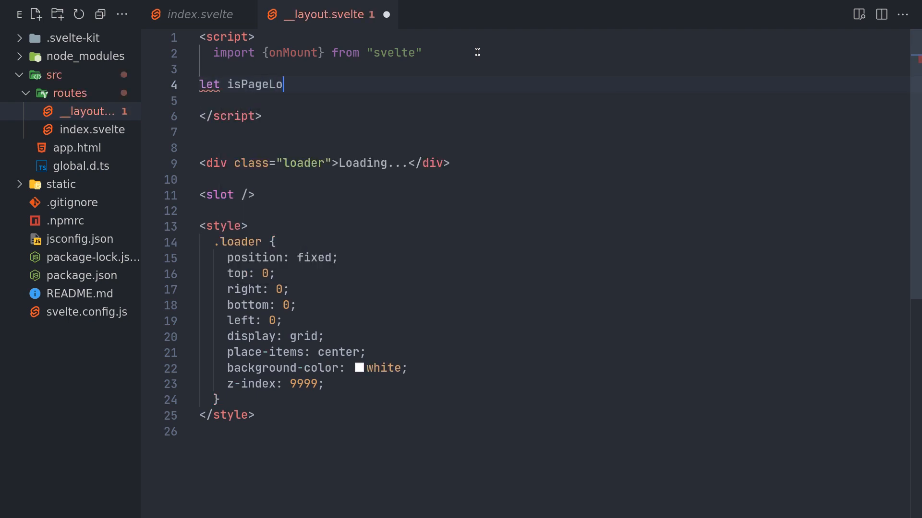
type("aded = false;")
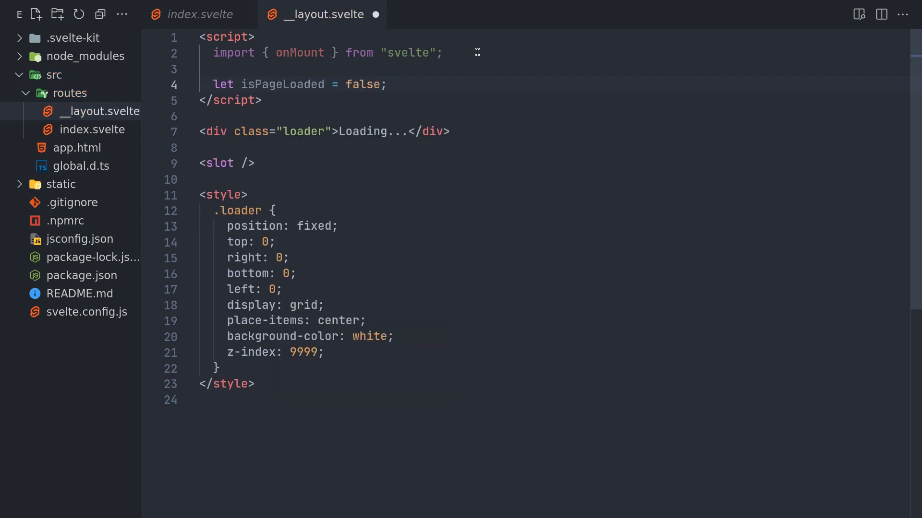
key("Enter")
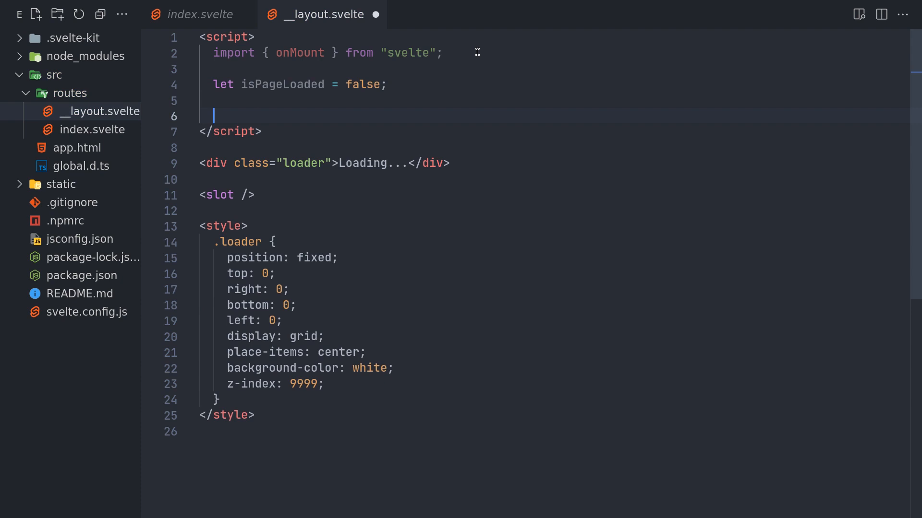
Step: Add an onMount callback that sets isPageLoaded to true
type("onMount(()")
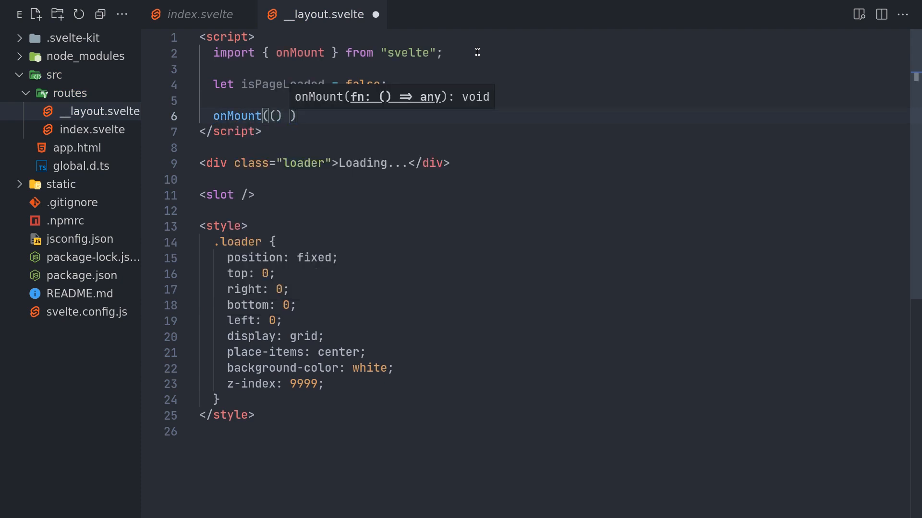
type("=> {")
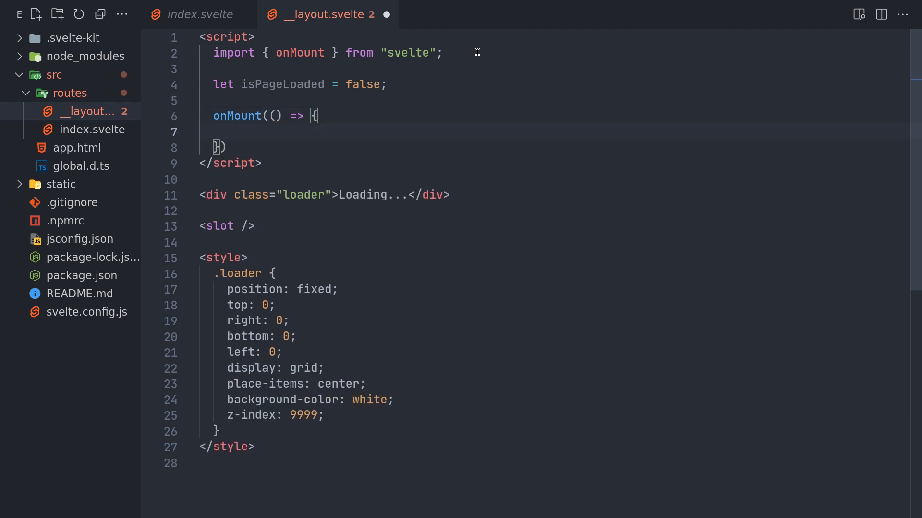
type("isPageLoaded = tr")
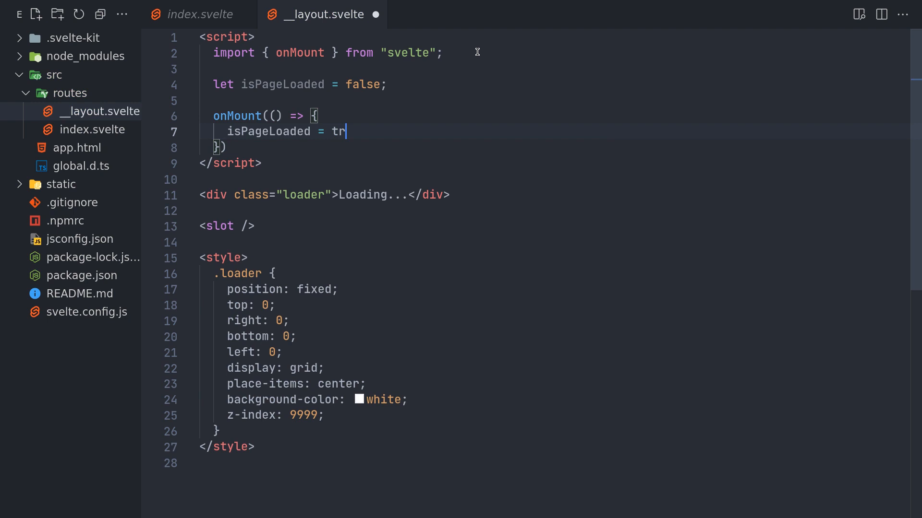
type("ue;")
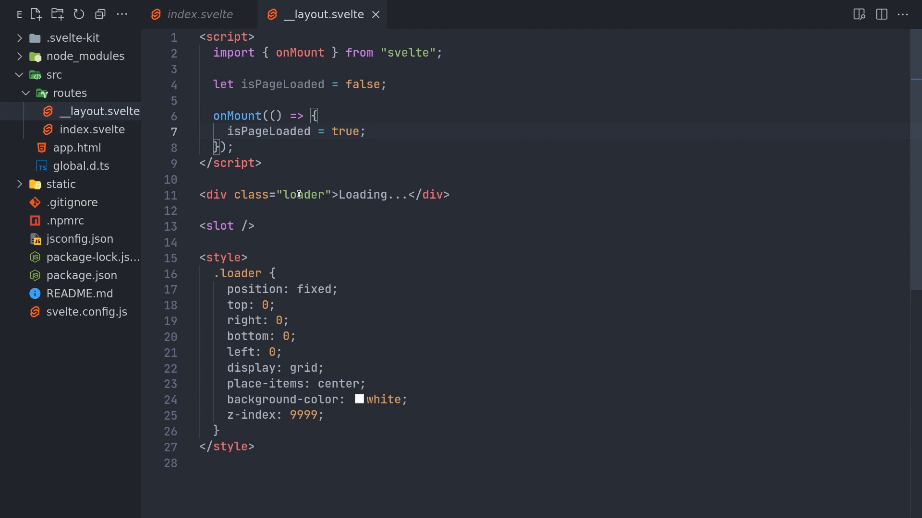
mouse_move(363, 147)
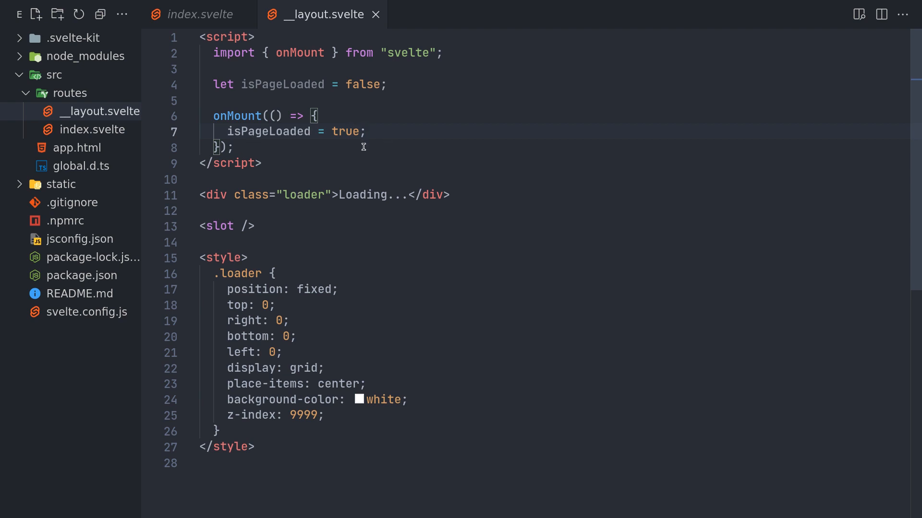
mouse_move(337, 160)
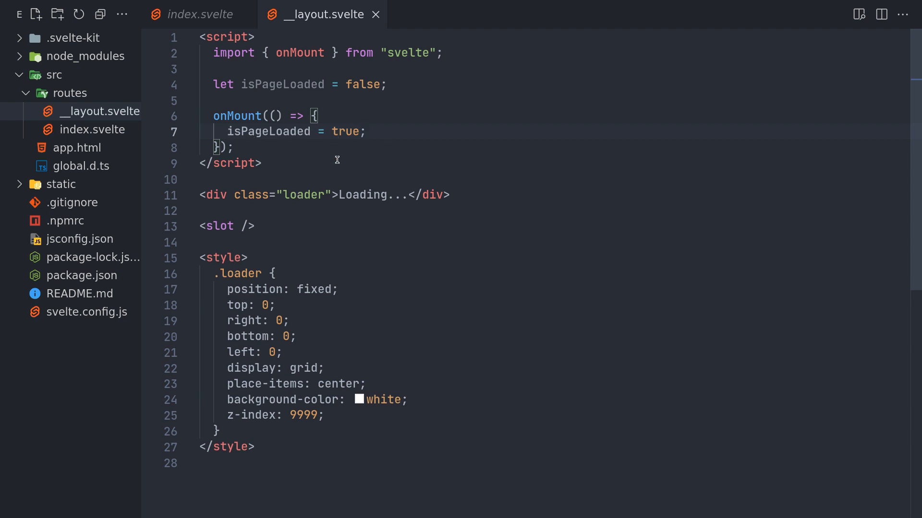
Step: Wrap the loader div in {#if !isPageLoaded}, with the slot under {:else}, closed by {/if}
type("{}")
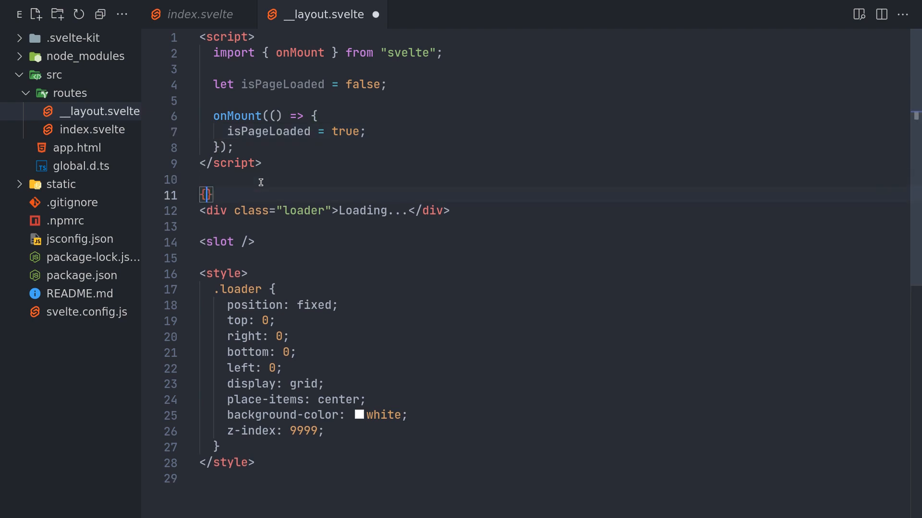
type("#if")
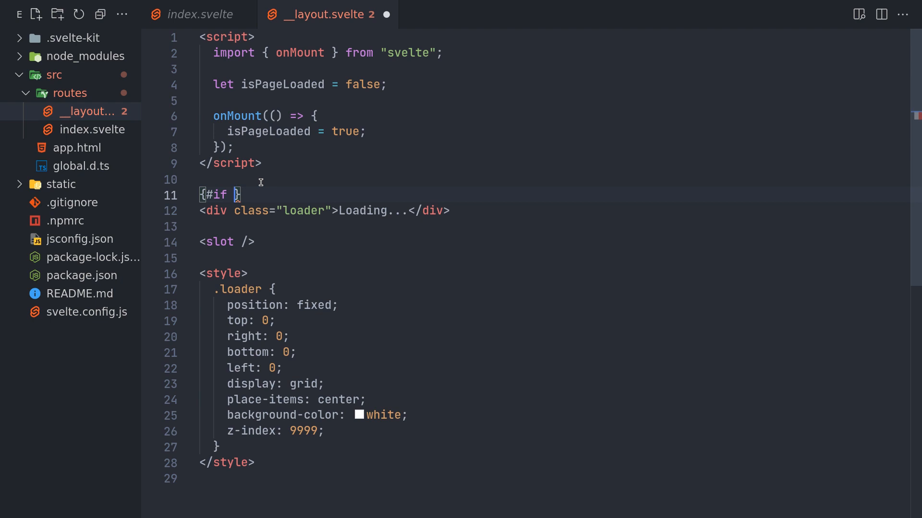
type("!")
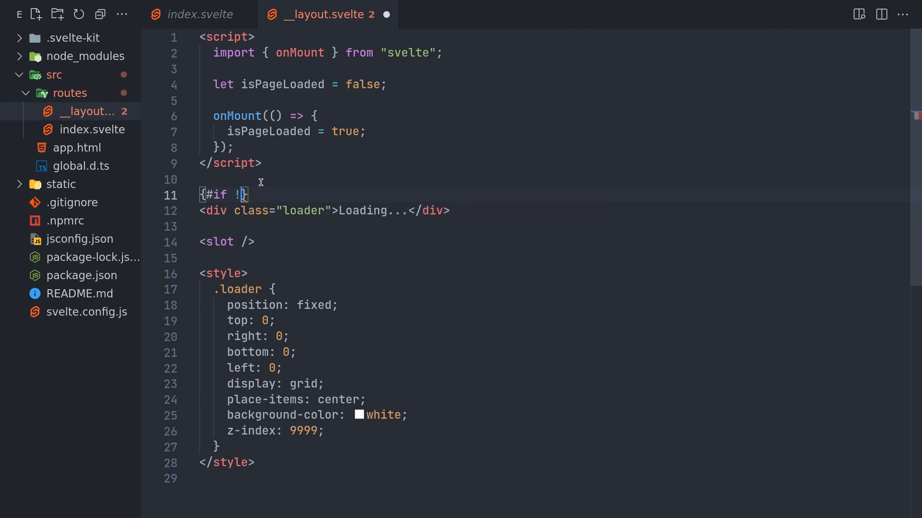
type("ispa")
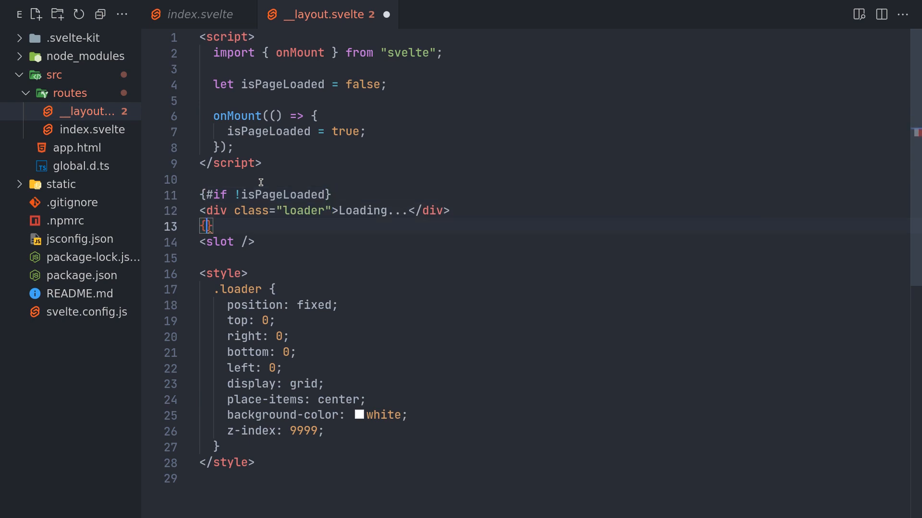
type("/if")
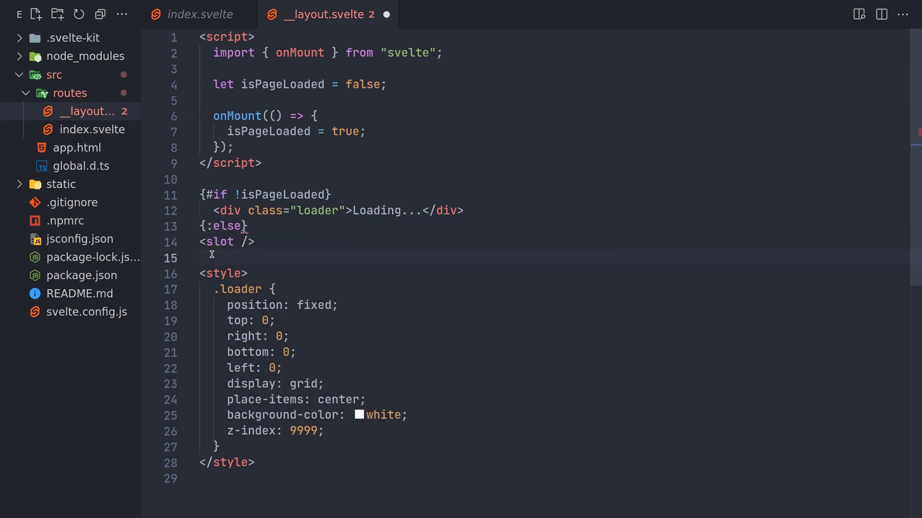
type("{/if}")
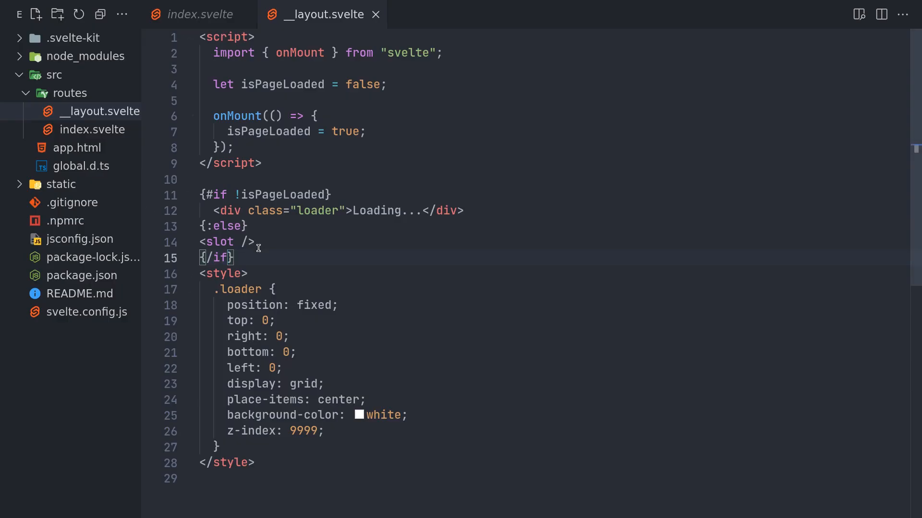
mouse_move(294, 239)
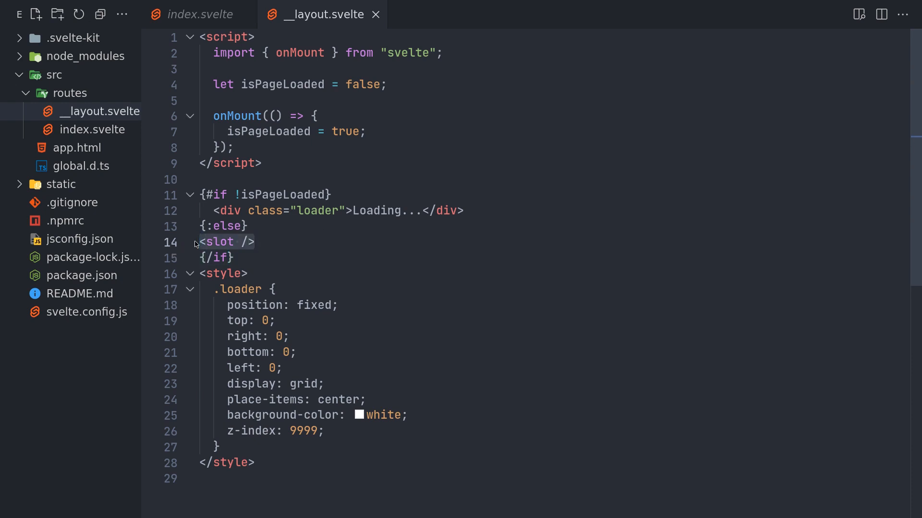
mouse_move(286, 267)
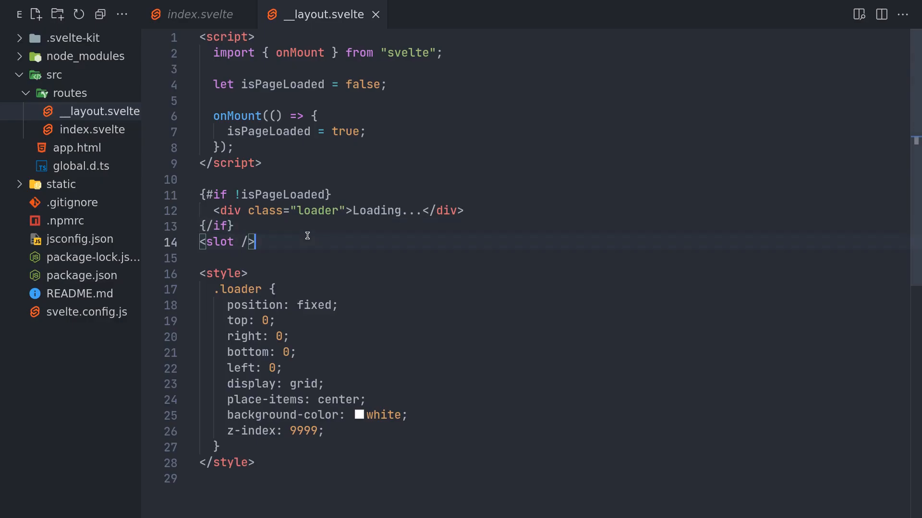
mouse_move(285, 265)
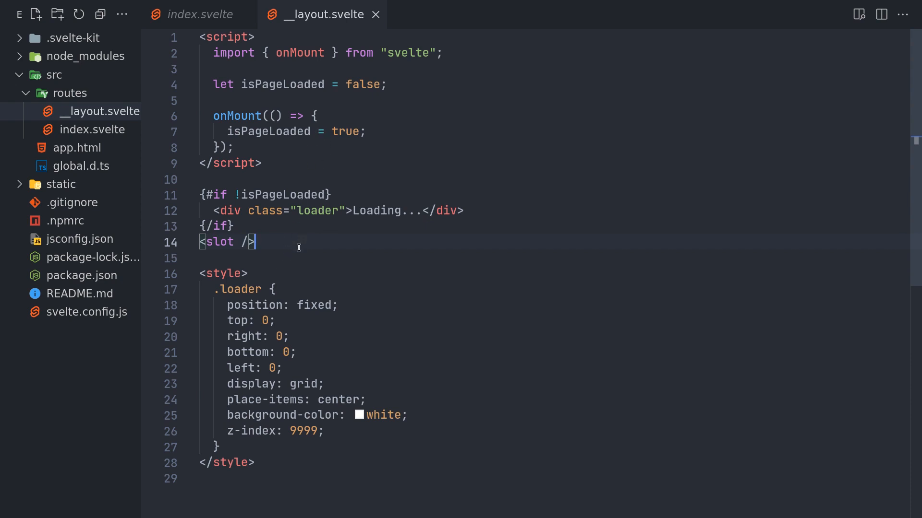
mouse_move(358, 173)
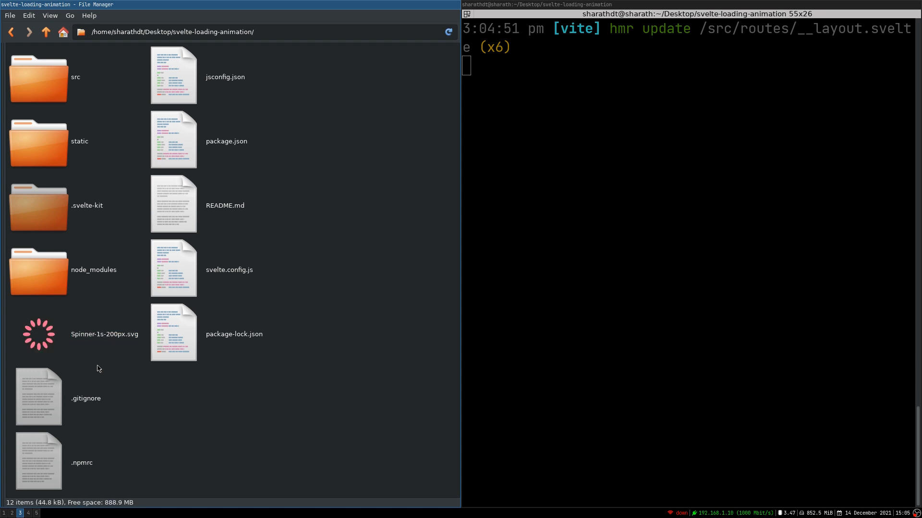
Step: Open the static folder of svelte-loading-animation in the file manager
left_click(38, 144)
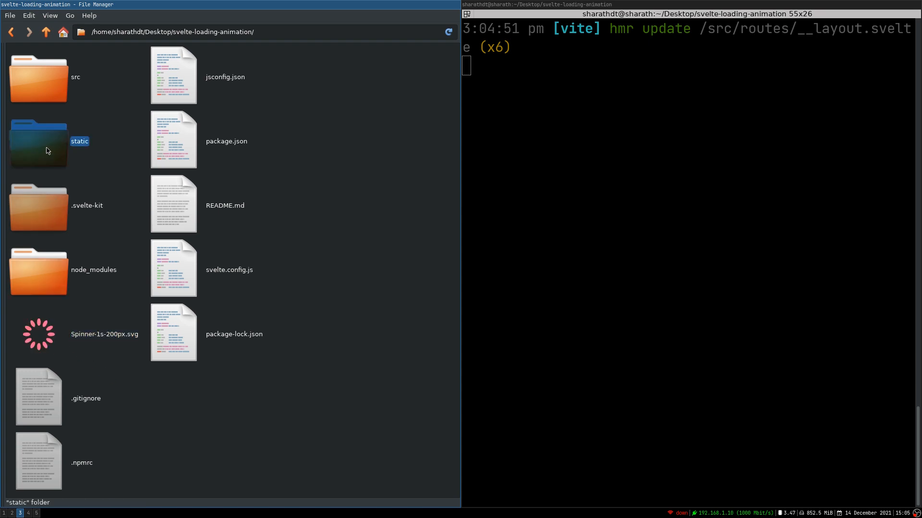
double_click(39, 144)
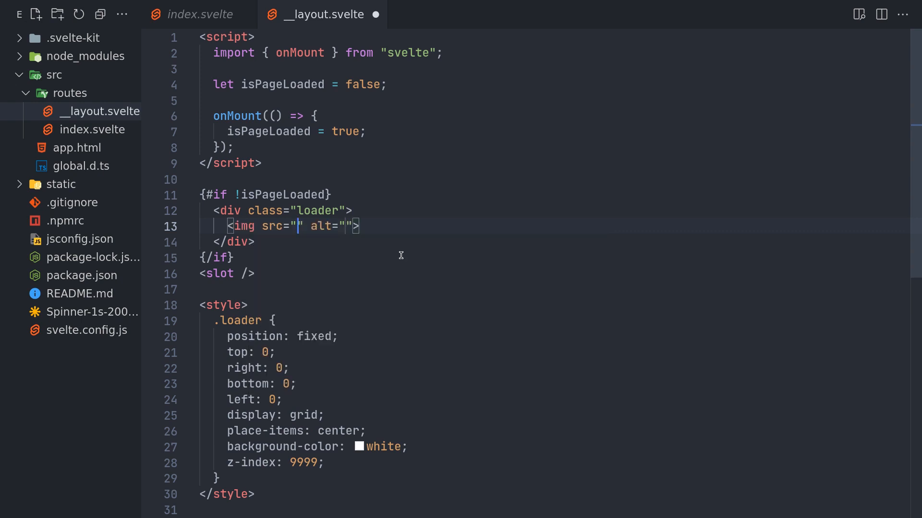
Step: Point the loader img at /Spinner-1s-200px.svg after checking the file name in static
type("/")
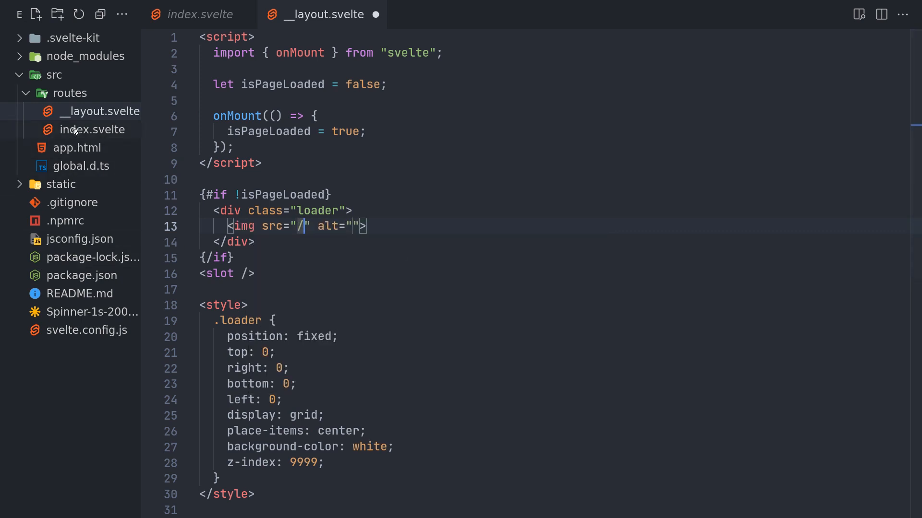
left_click(61, 184)
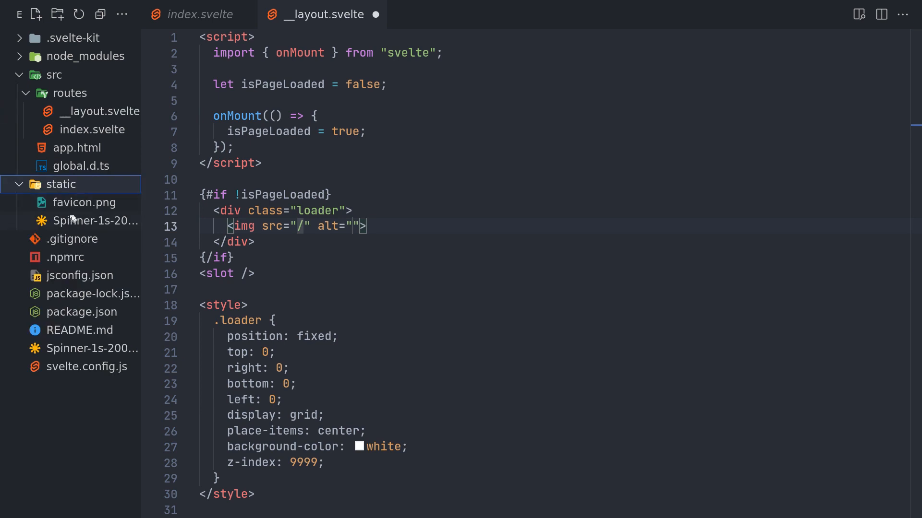
double_click(95, 221)
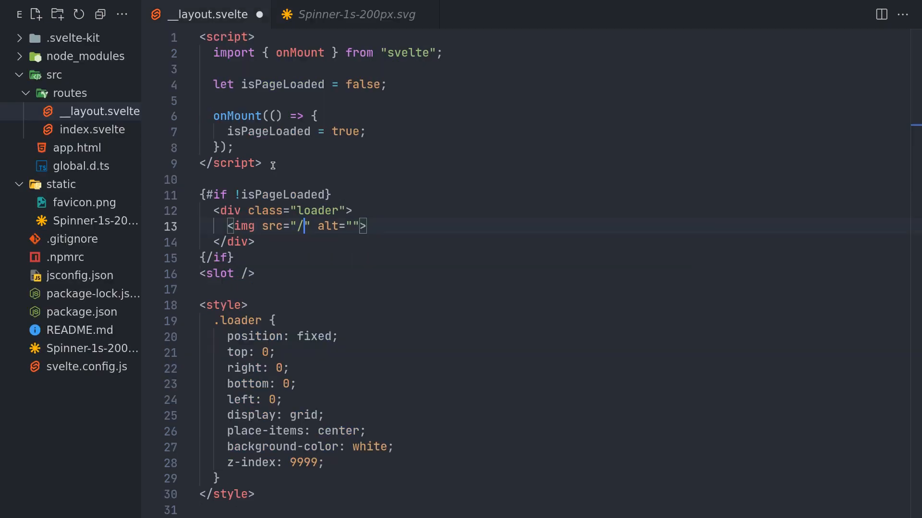
type("Spinner-1s-200px.svg")
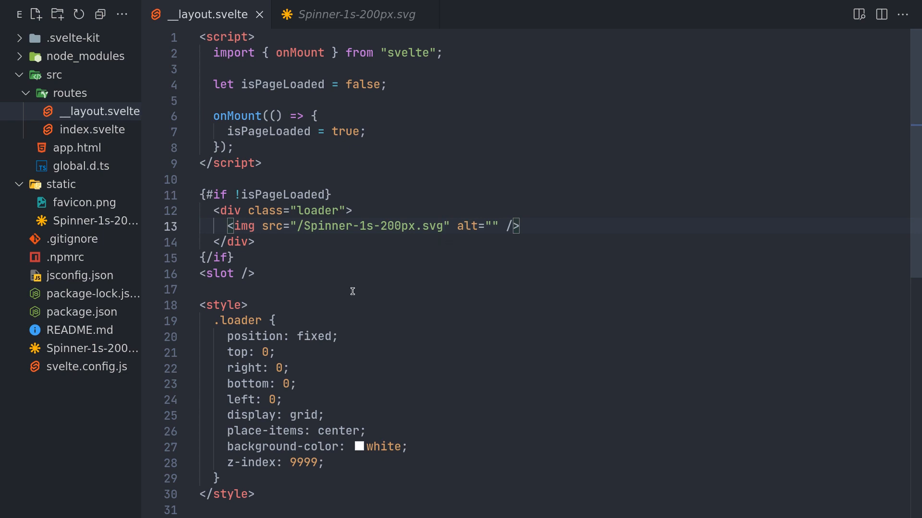
mouse_move(298, 232)
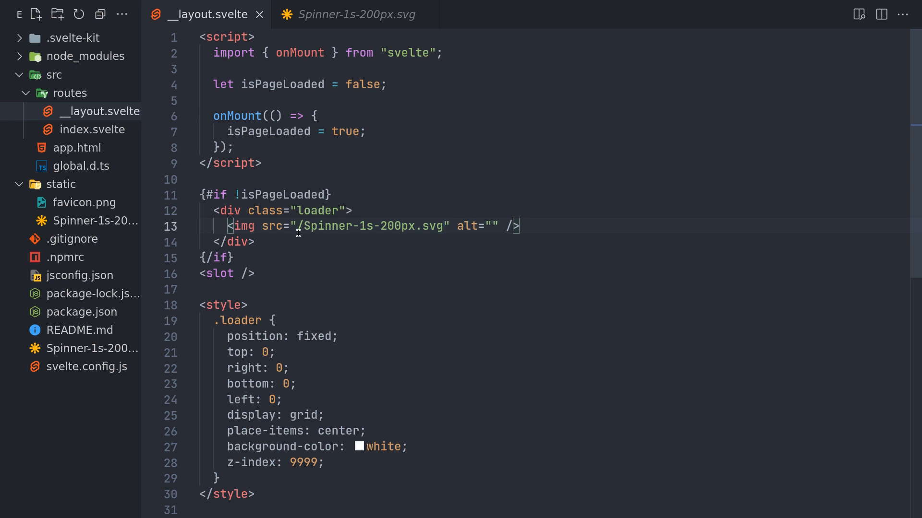
mouse_move(87, 188)
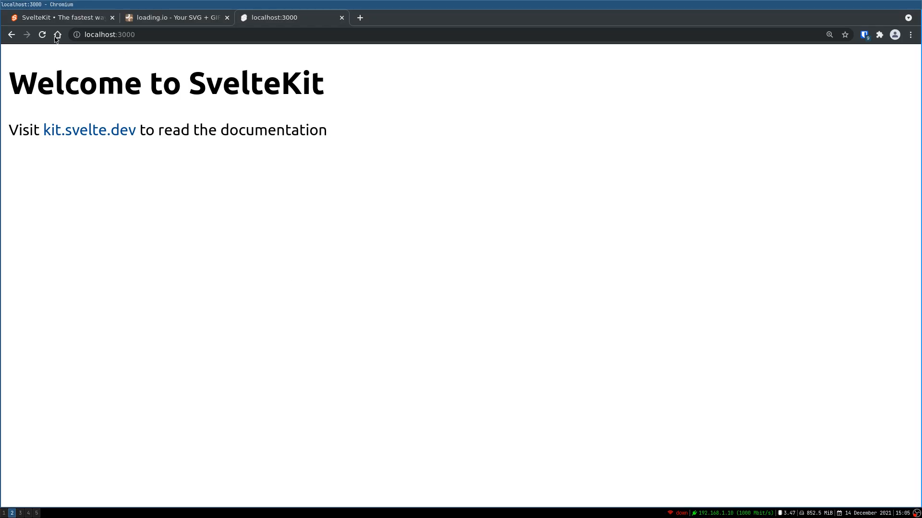
Step: Reload localhost:3000 in Chromium to test the loader on the welcome page
left_click(42, 34)
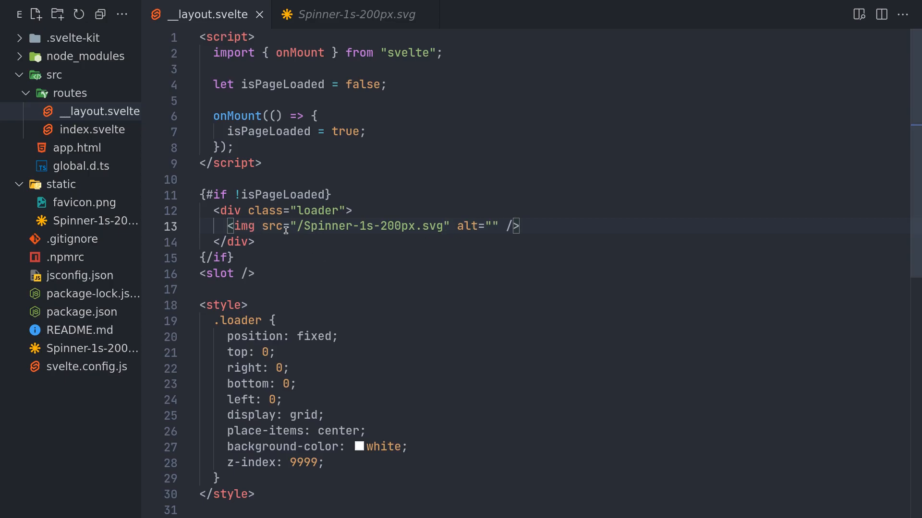
mouse_move(338, 115)
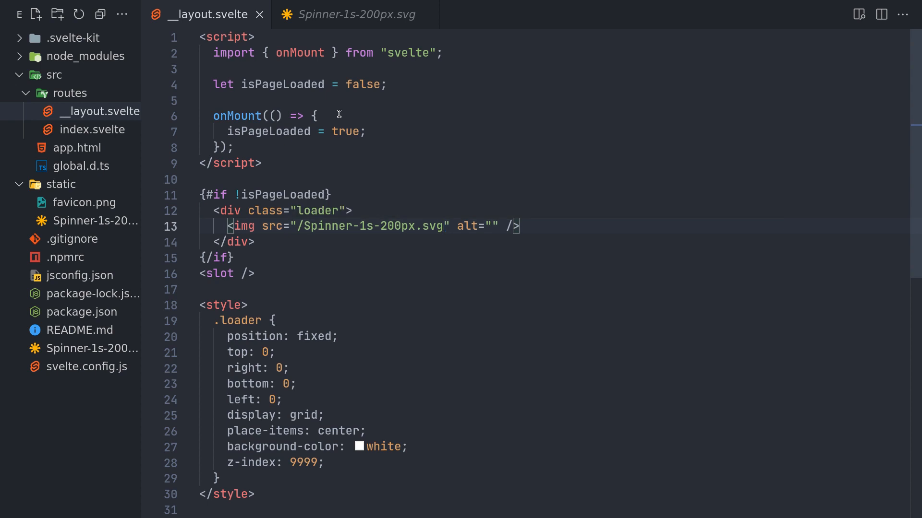
Step: Wrap isPageLoaded = true in a 3000 ms setTimeout and reload to watch the spinner
key("Enter")
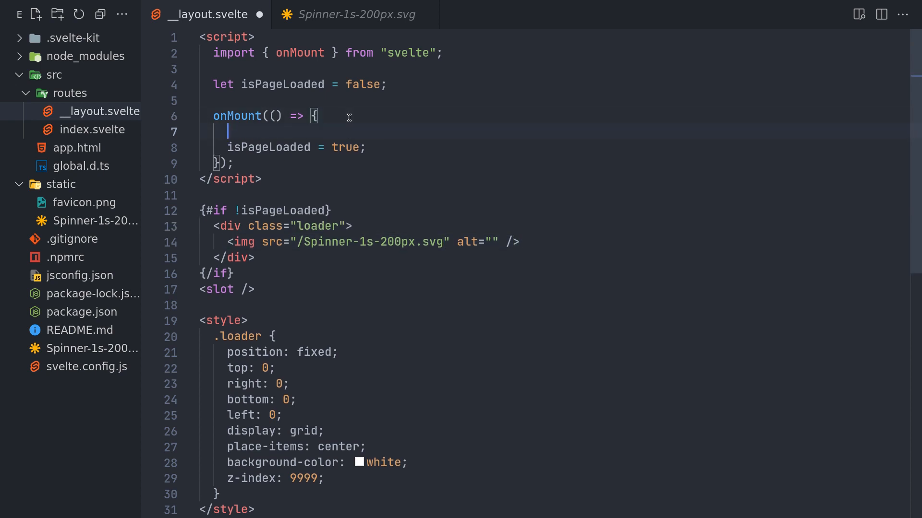
type("setTimeout(() => {")
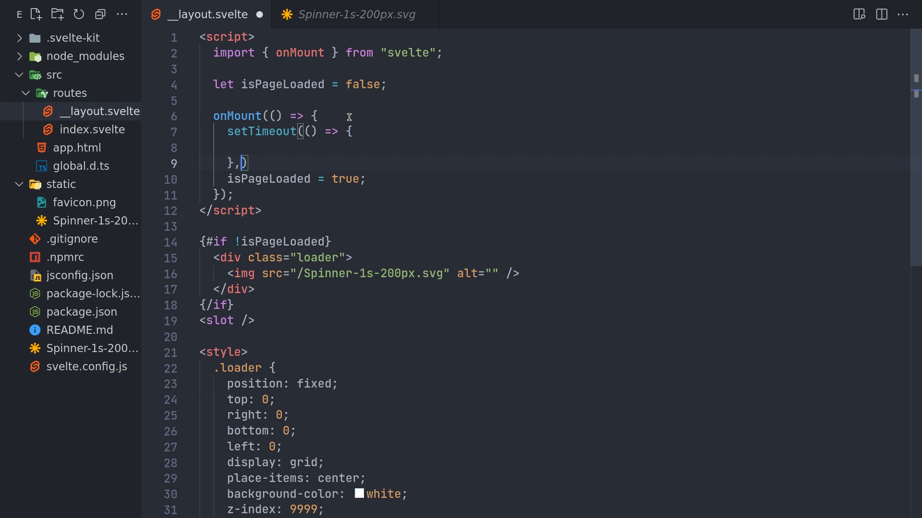
type("3000")
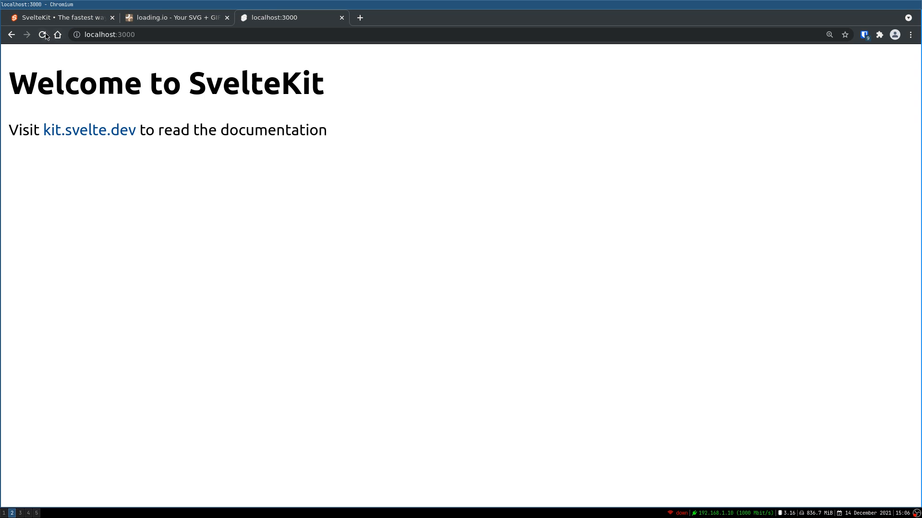
left_click(43, 35)
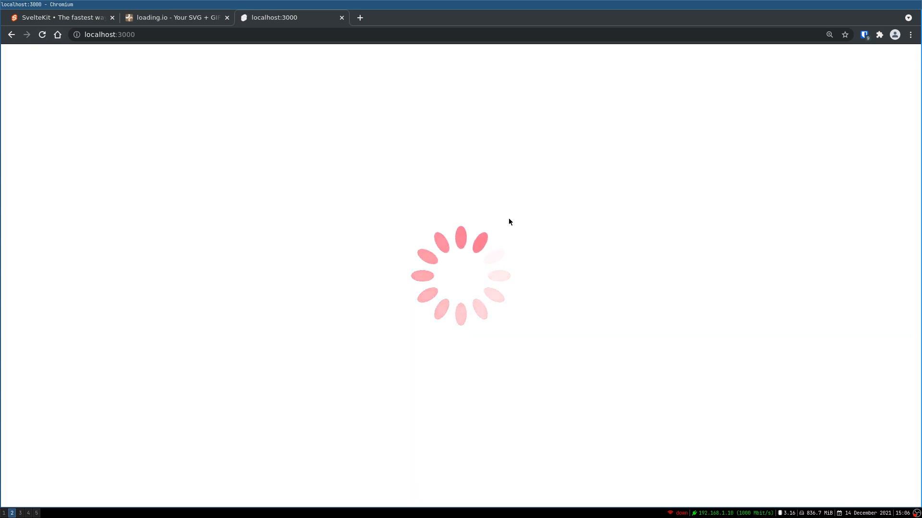
left_click(174, 17)
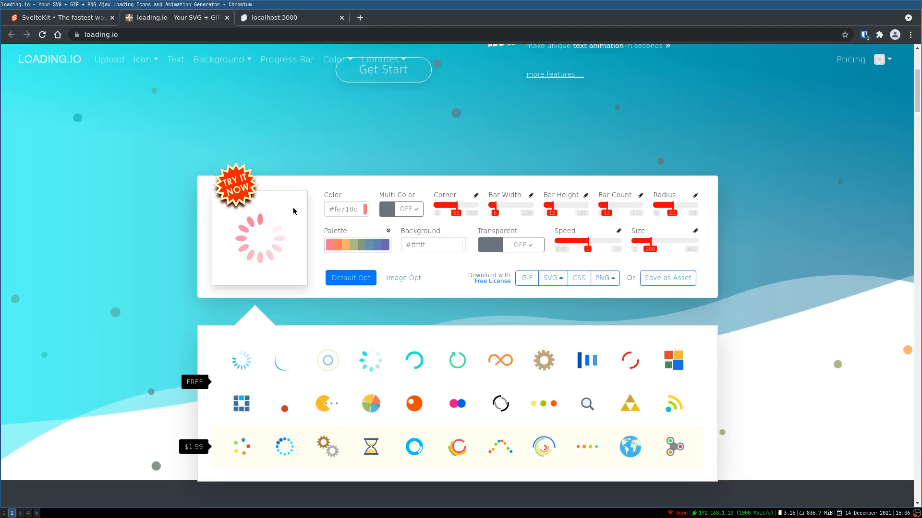
mouse_move(406, 204)
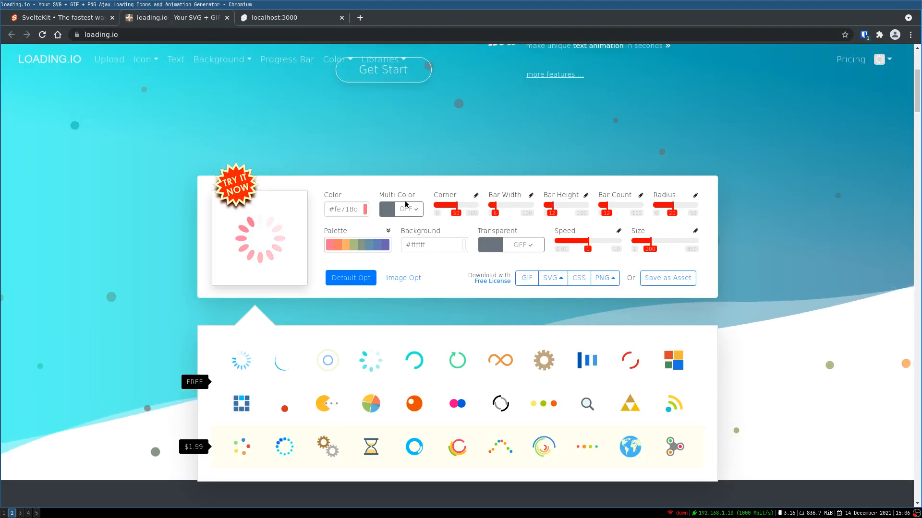
Step: Review the loading.io pink spinner's colour, size and speed settings
scroll("down", 3)
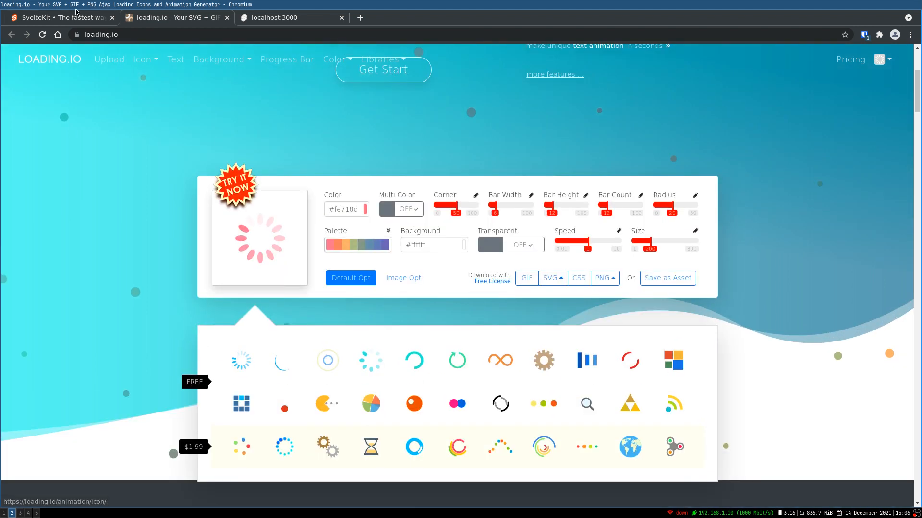
left_click(272, 18)
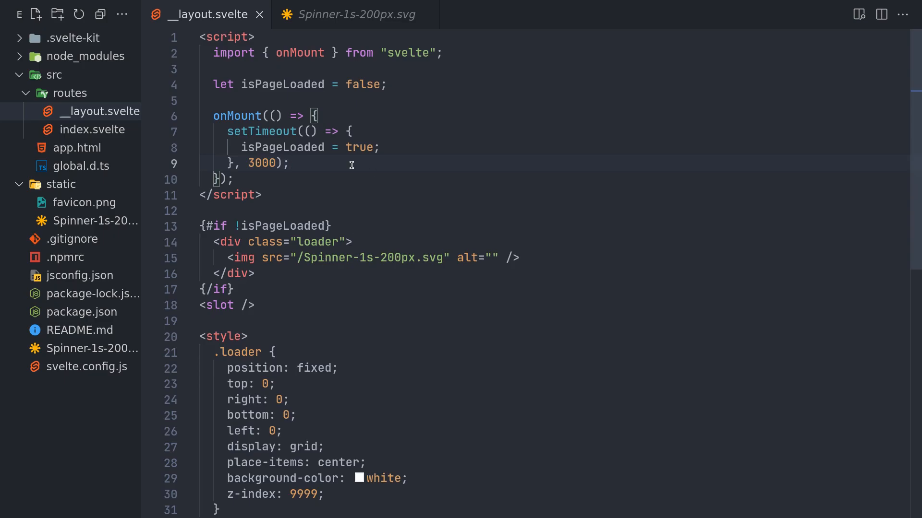
mouse_move(340, 234)
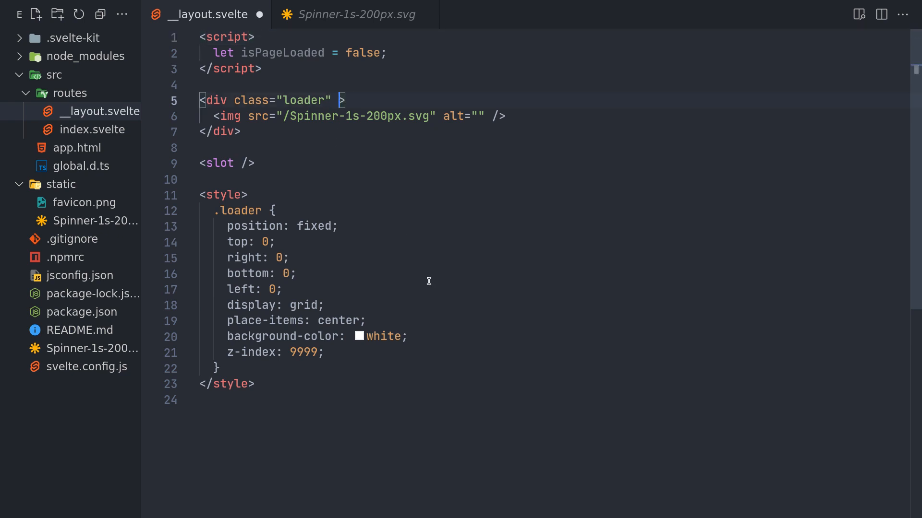
Step: Add use:pageLoaded to the loader div and define pageLoaded = () => { isPageLoaded = true; }
type("use:")
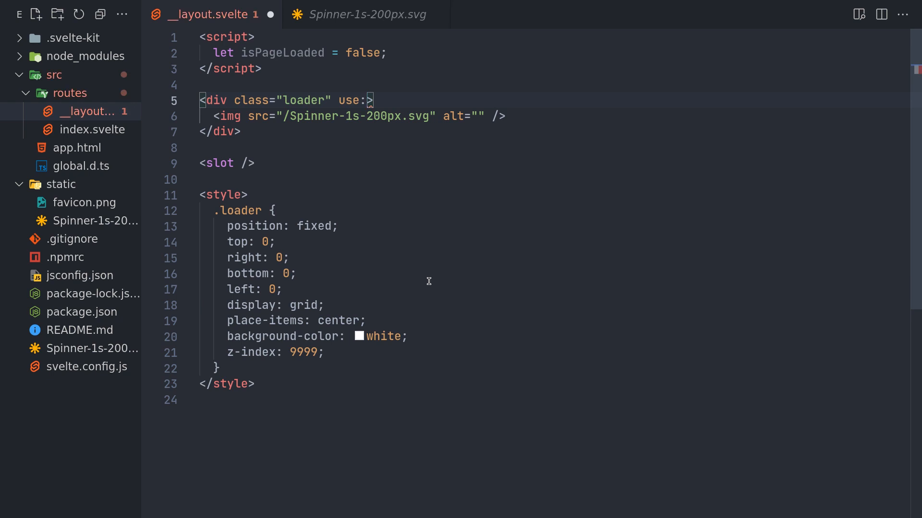
type("pageLoaded")
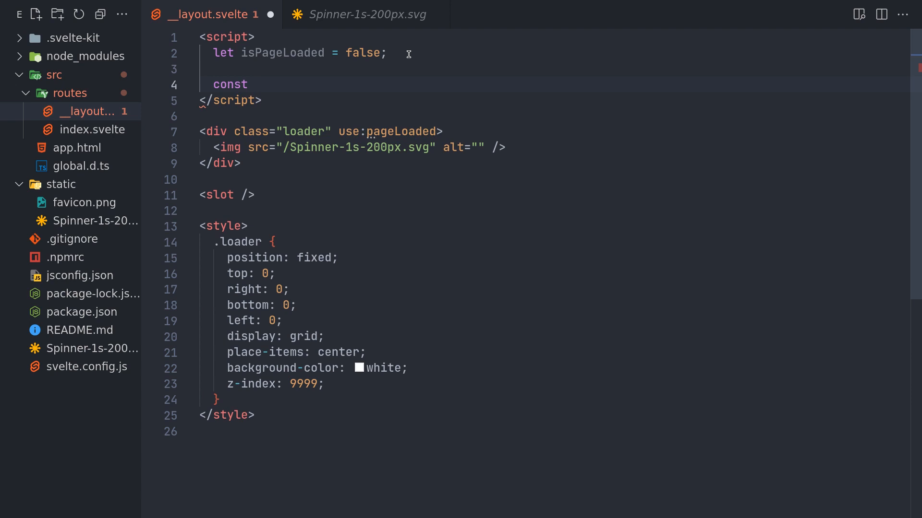
type("page")
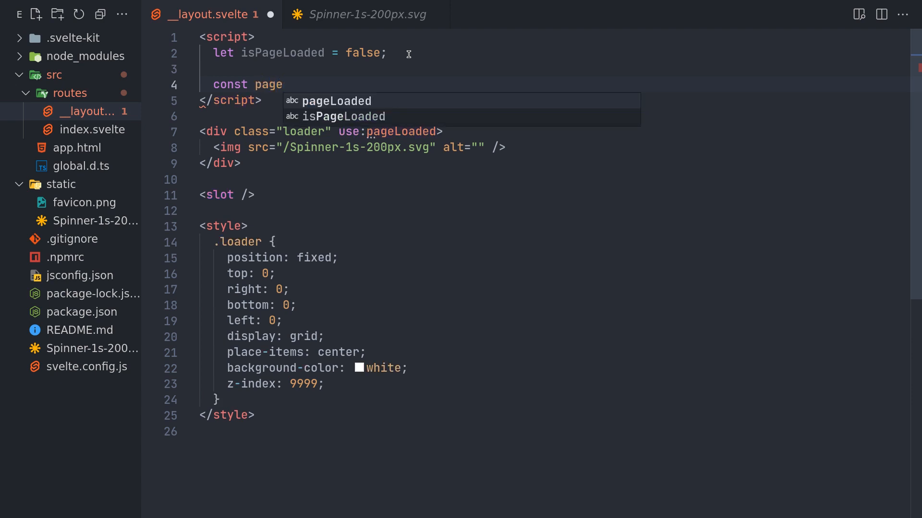
type("Loaded = ()")
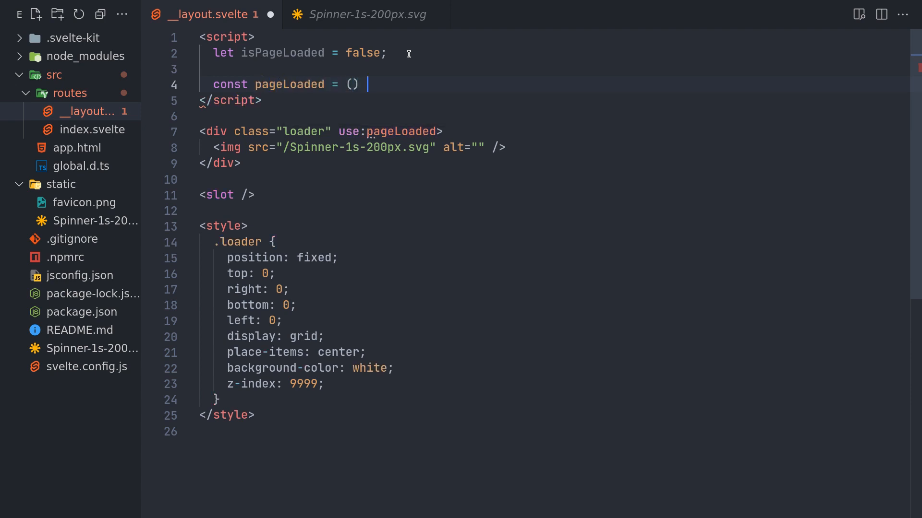
type("=> {")
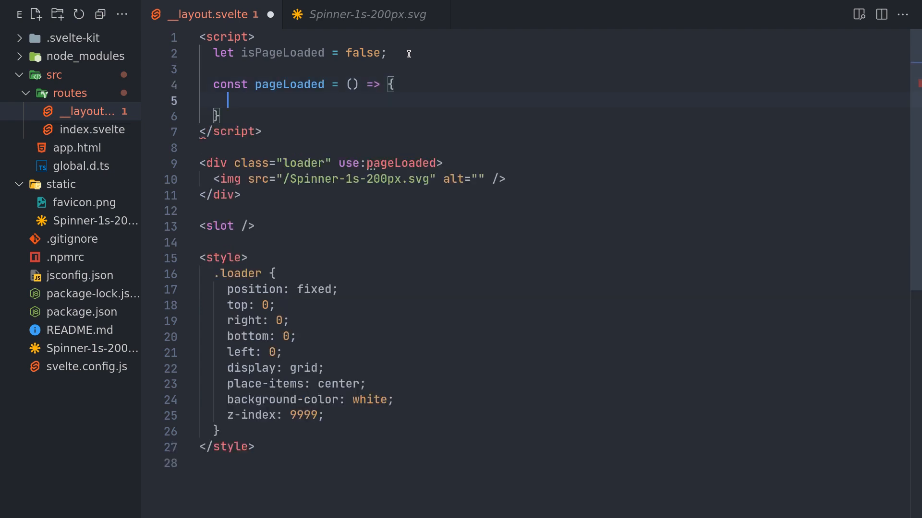
type("isp")
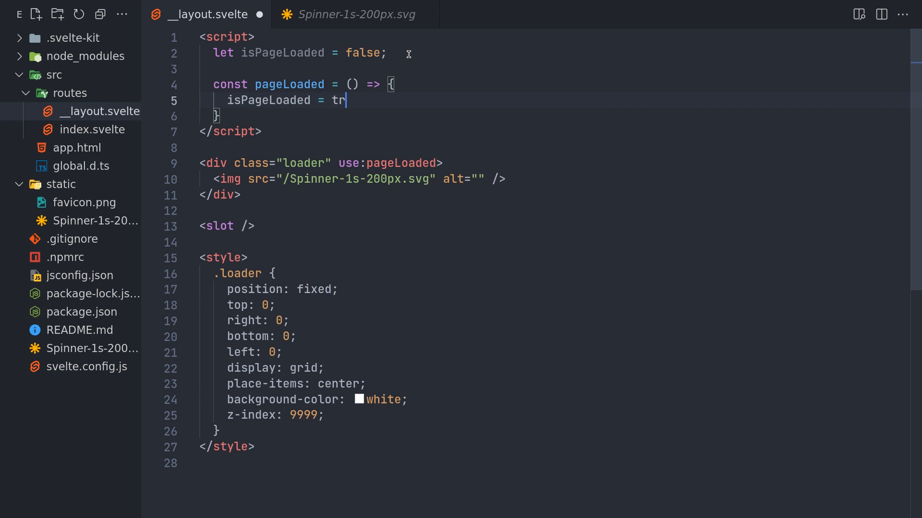
type("ue;")
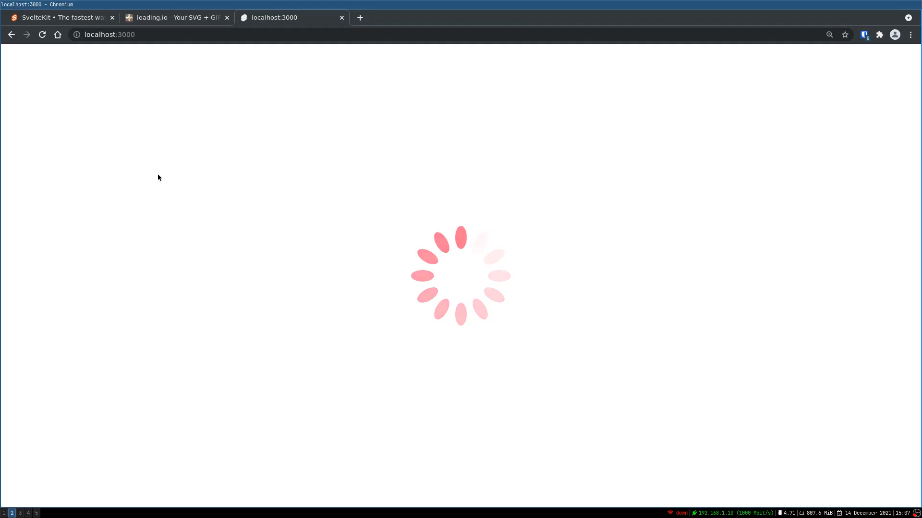
left_click(42, 35)
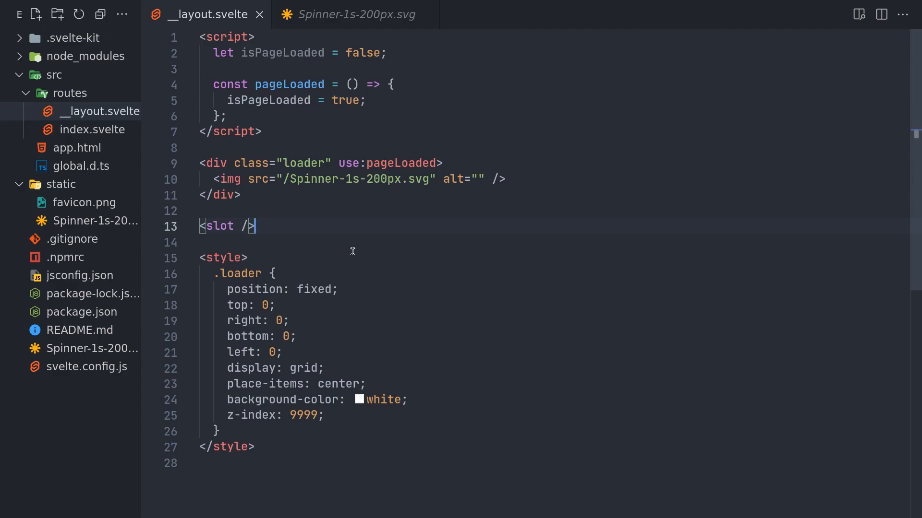
mouse_move(270, 191)
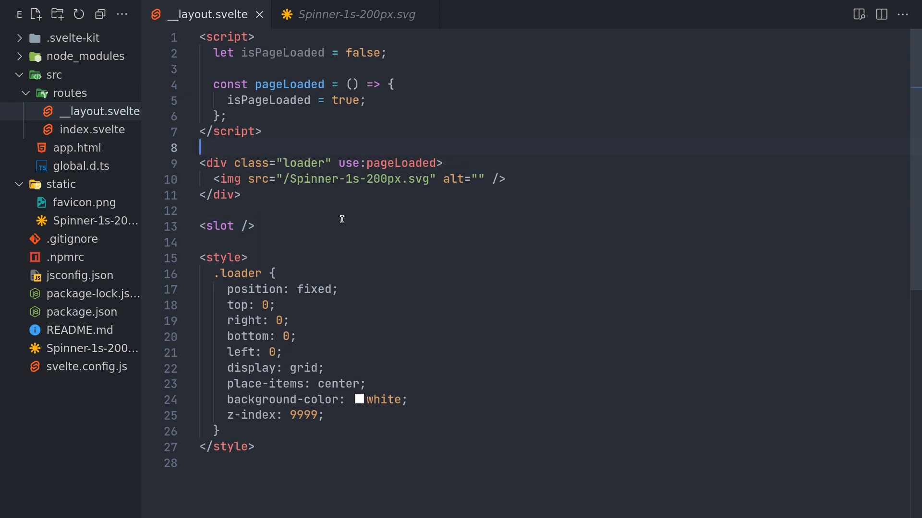
Step: Wrap the loader div in an {#if !isPageLoaded} … {/if} block
type("{}")
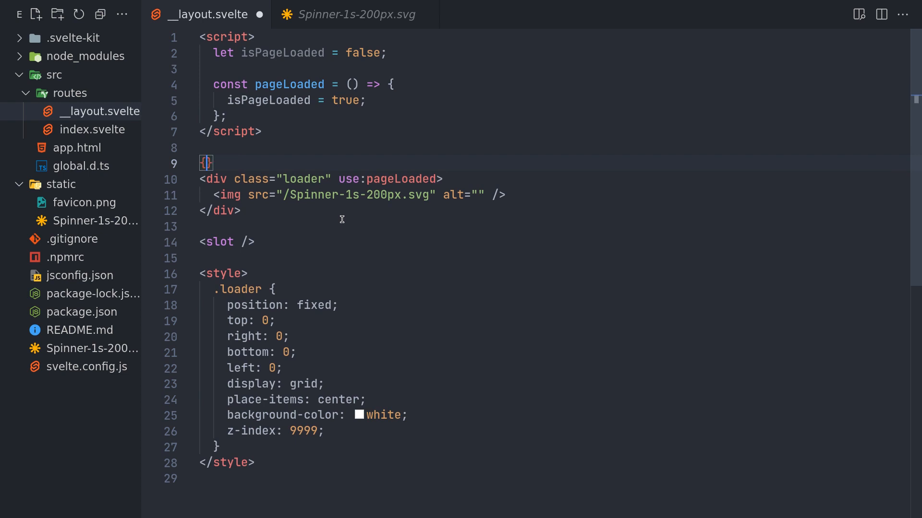
type("#if")
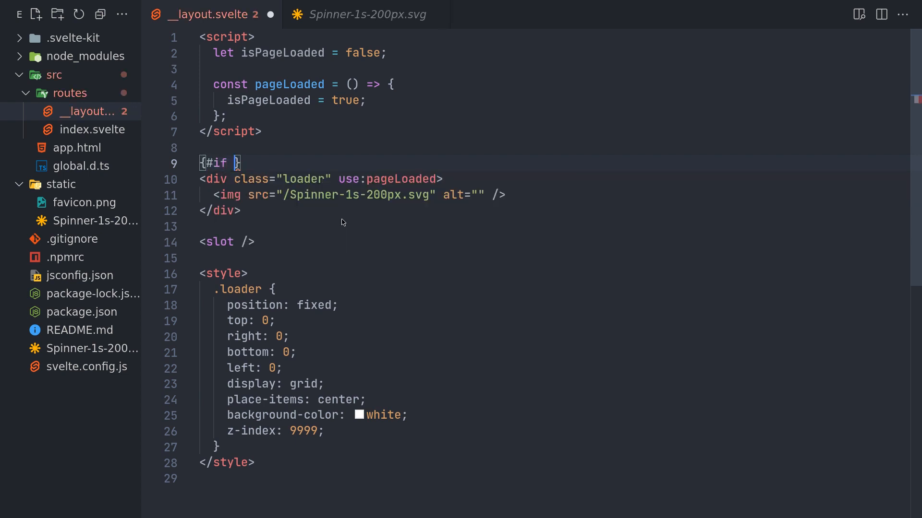
type("!p")
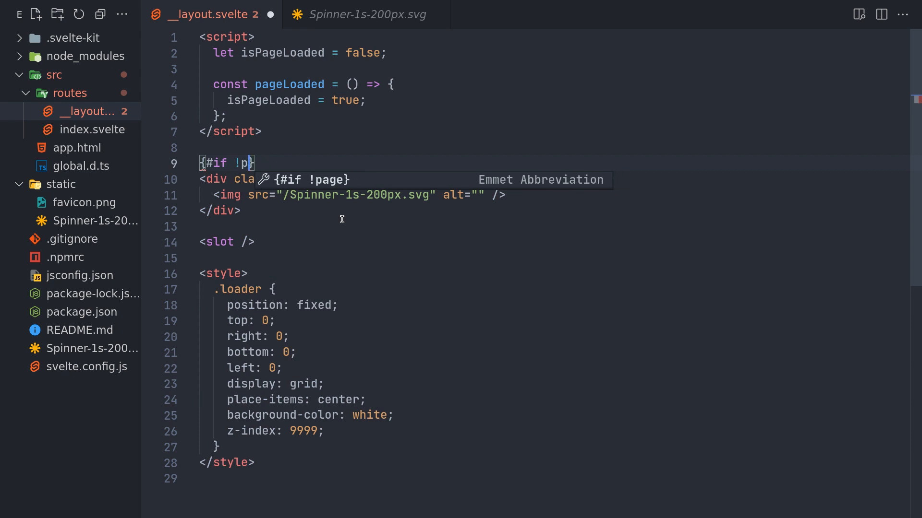
type("us")
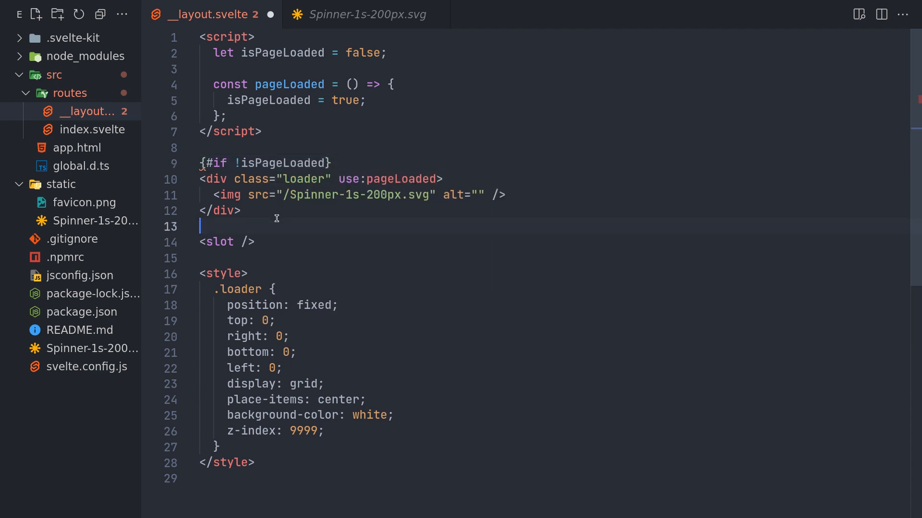
type("{/if}")
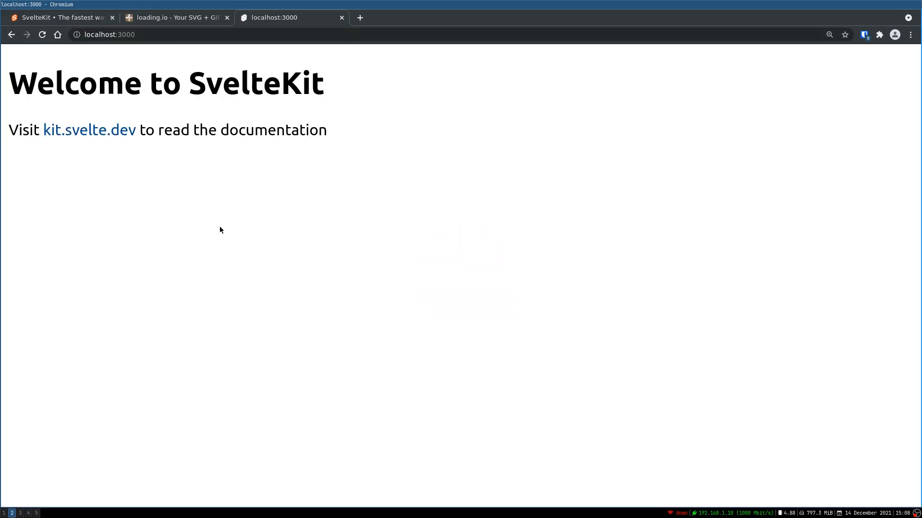
mouse_move(337, 256)
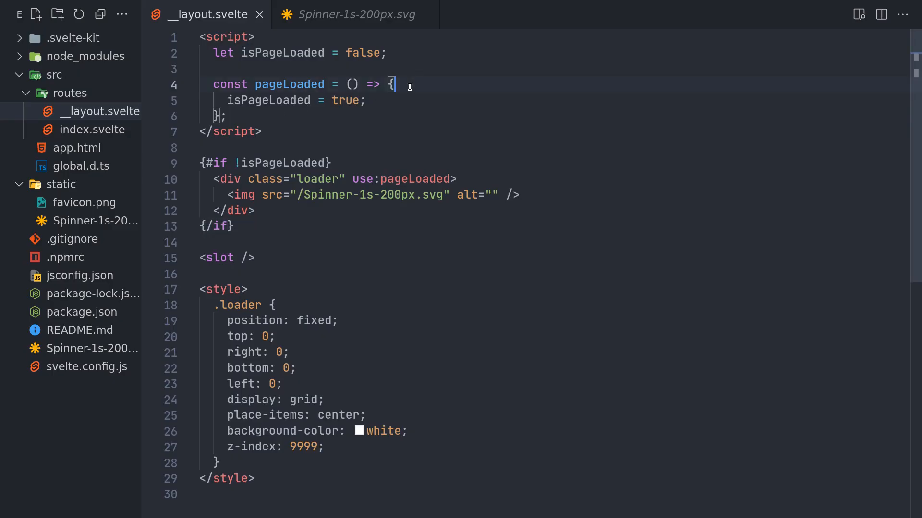
mouse_move(301, 224)
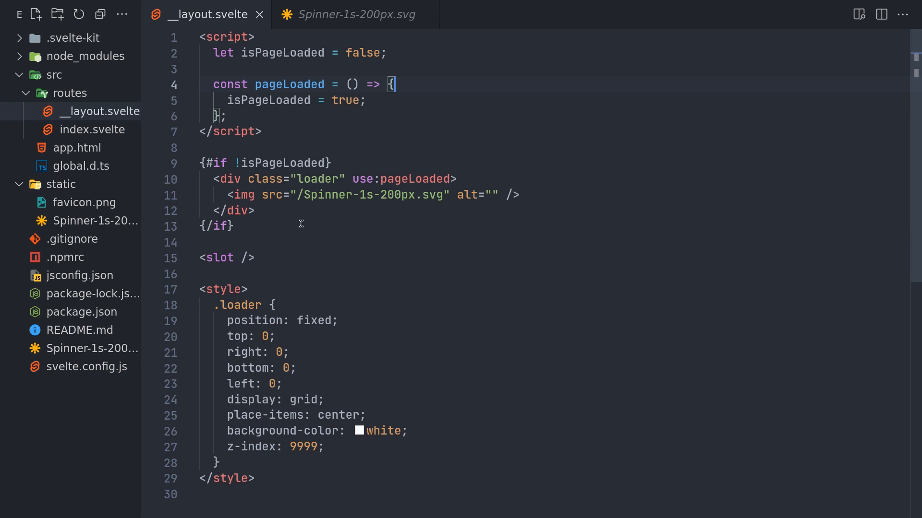
mouse_move(305, 251)
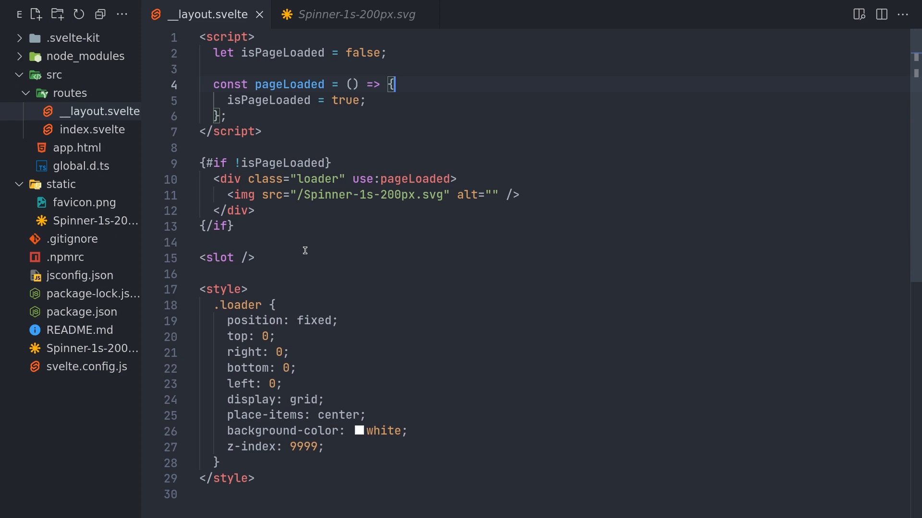
mouse_move(638, 222)
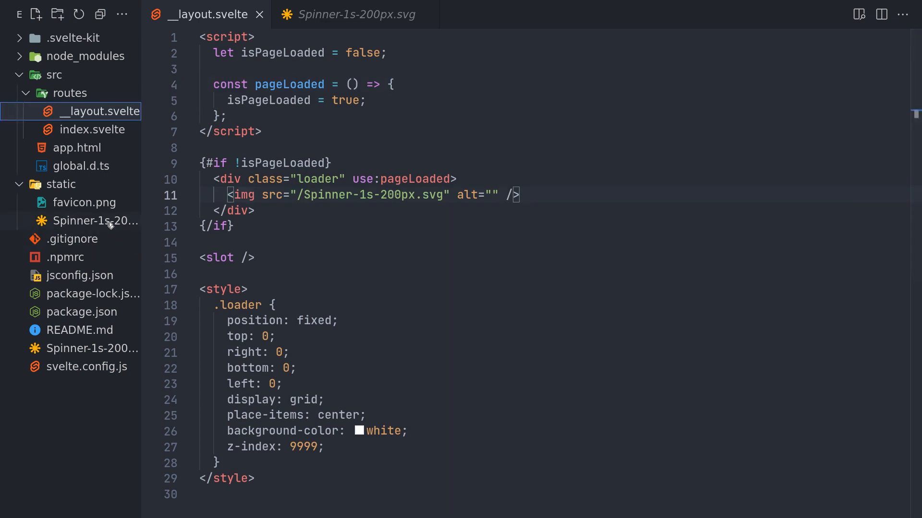
Step: Replace the loader img with the Spinner-1s-200px.svg markup pasted inline
left_click(349, 15)
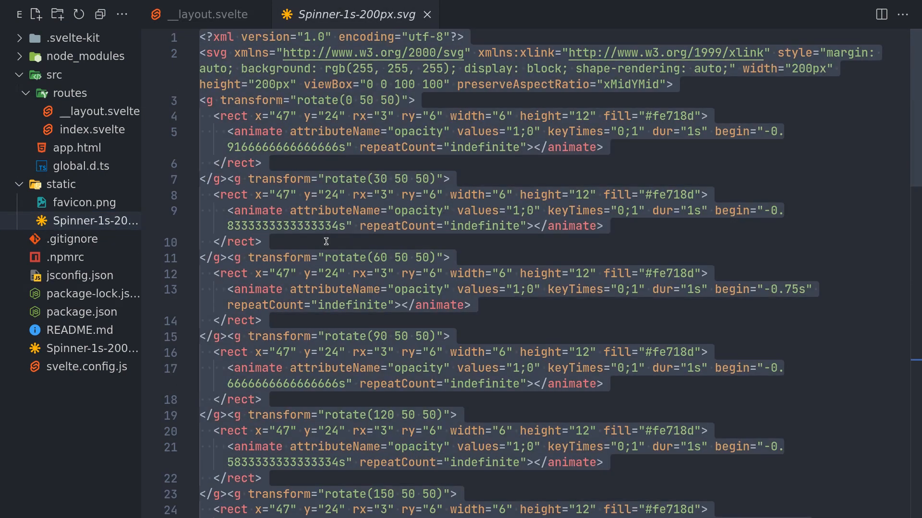
left_click(204, 15)
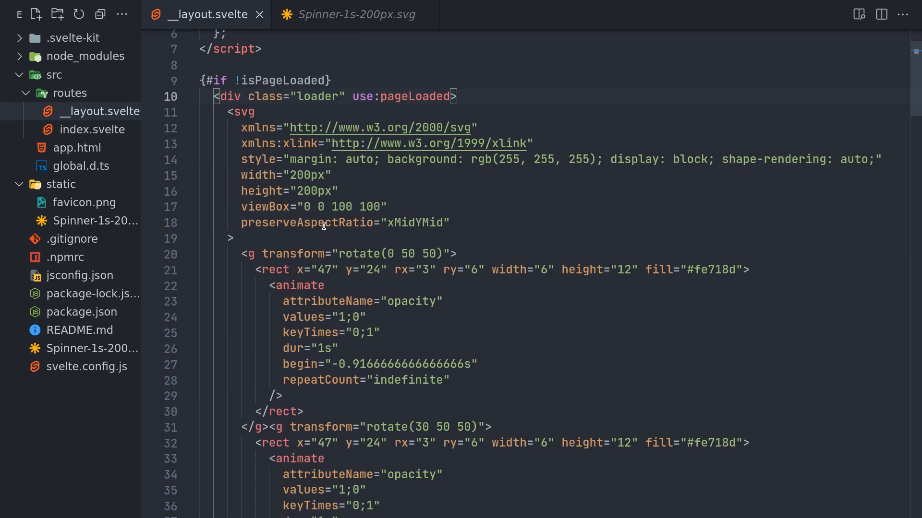
scroll("down", 3)
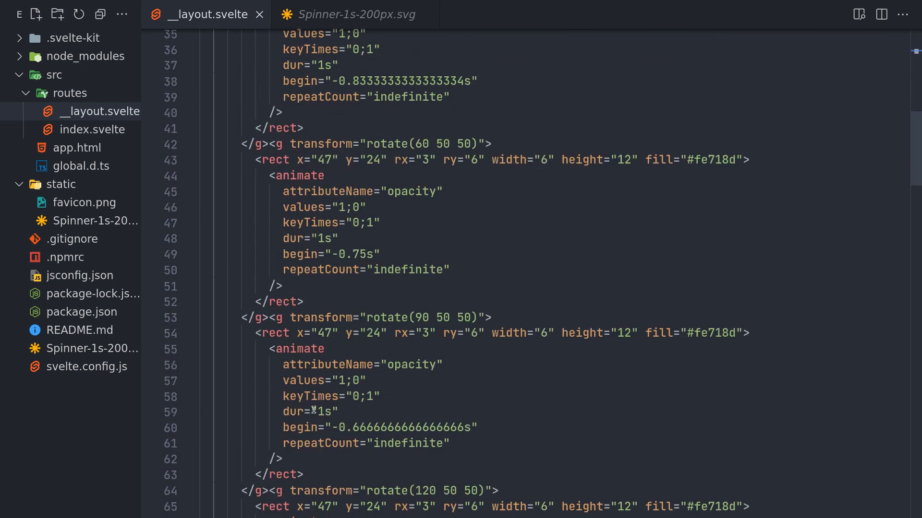
scroll("down", 3)
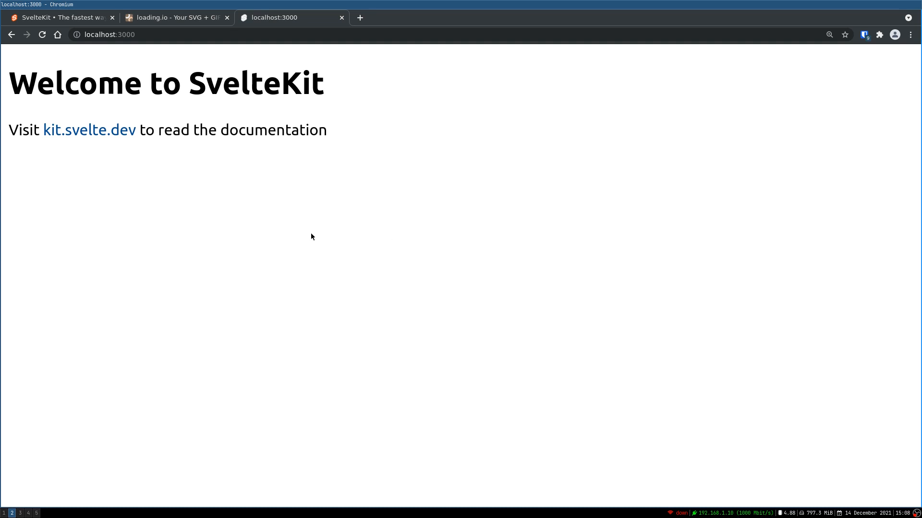
mouse_move(201, 184)
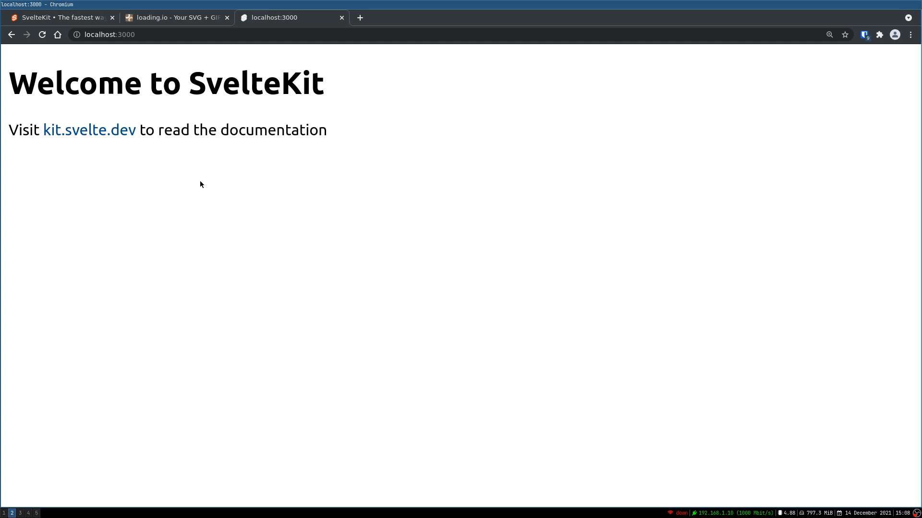